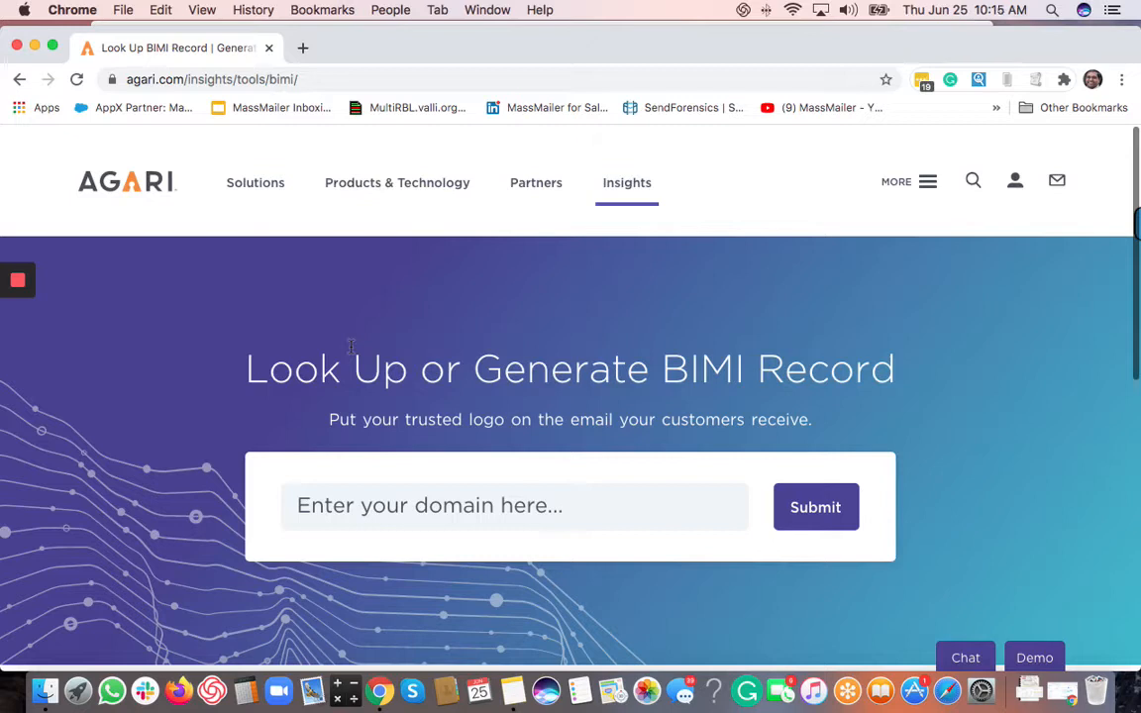
pyautogui.moveTo(458, 269)
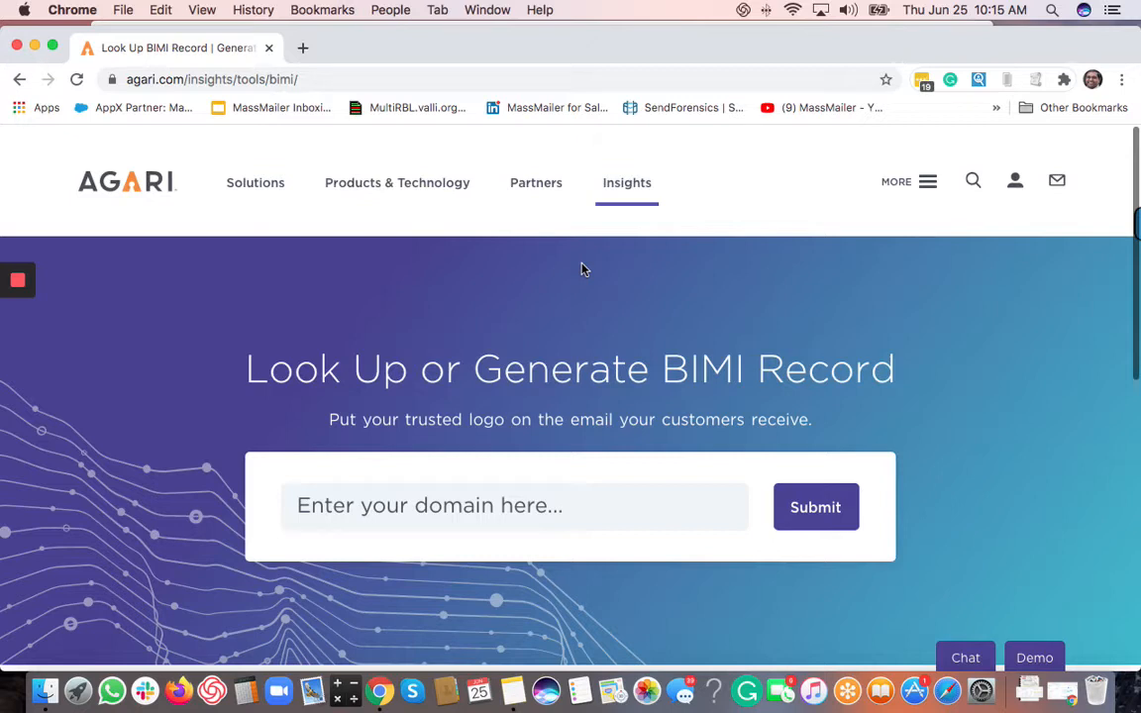
pyautogui.moveTo(206, 124)
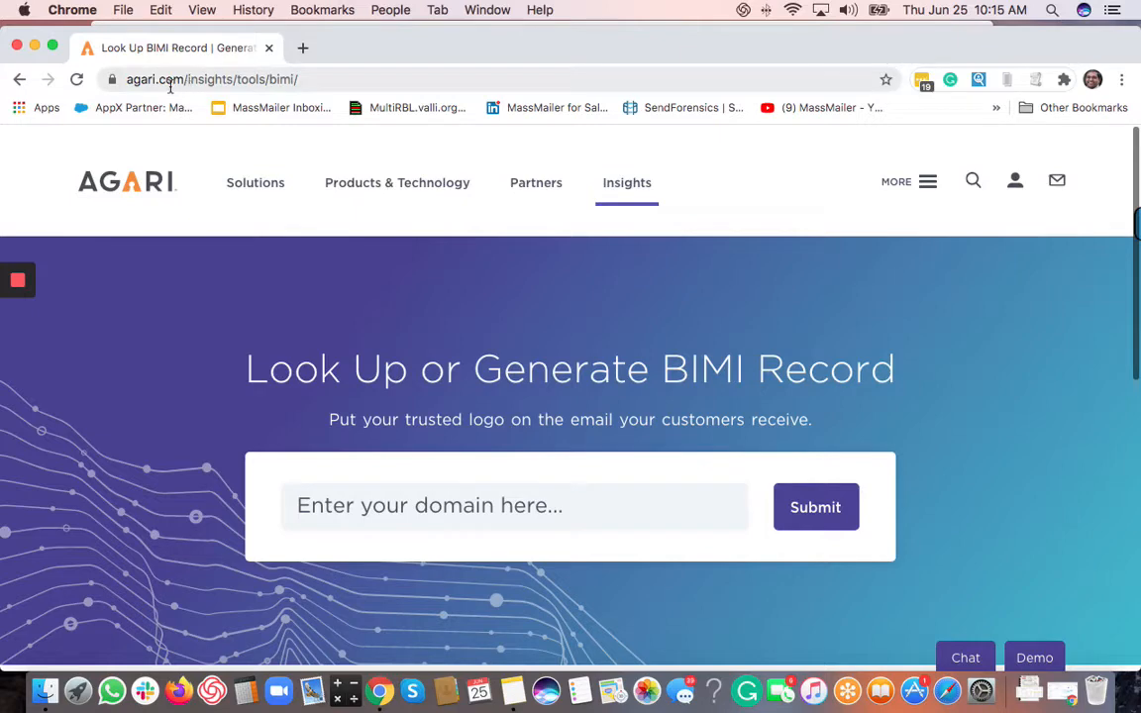
pyautogui.moveTo(249, 182)
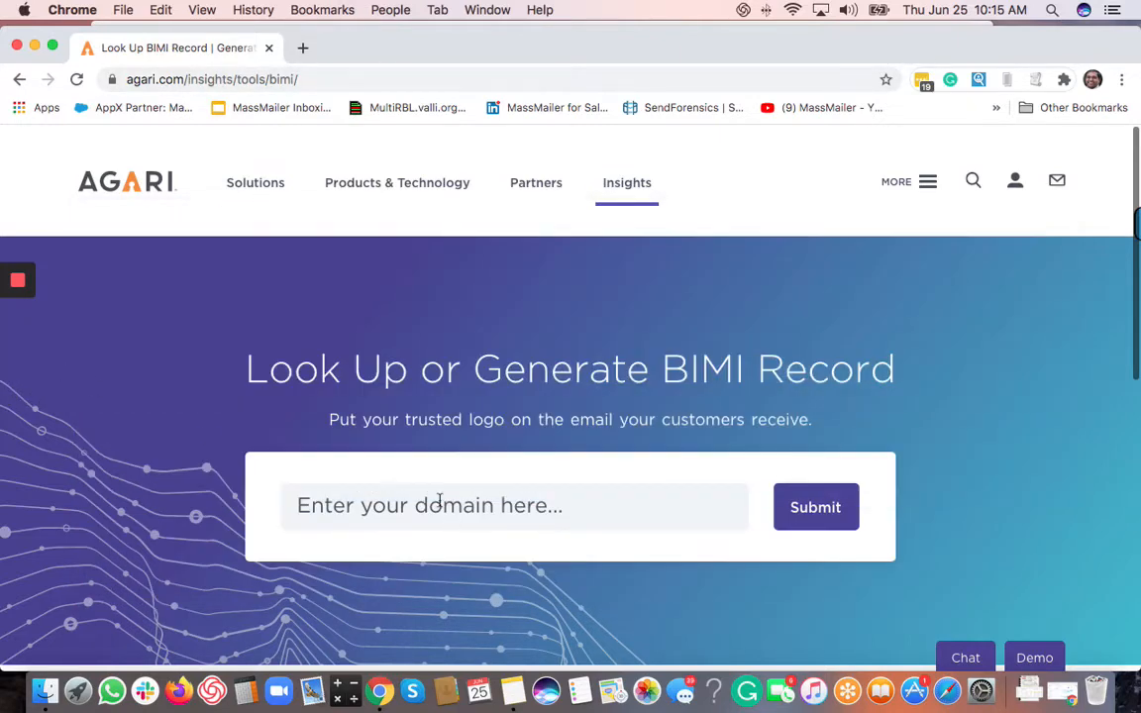
# Run a BIMI lookup for massmailer.co chosen from the suggested domains.
pyautogui.write('m')
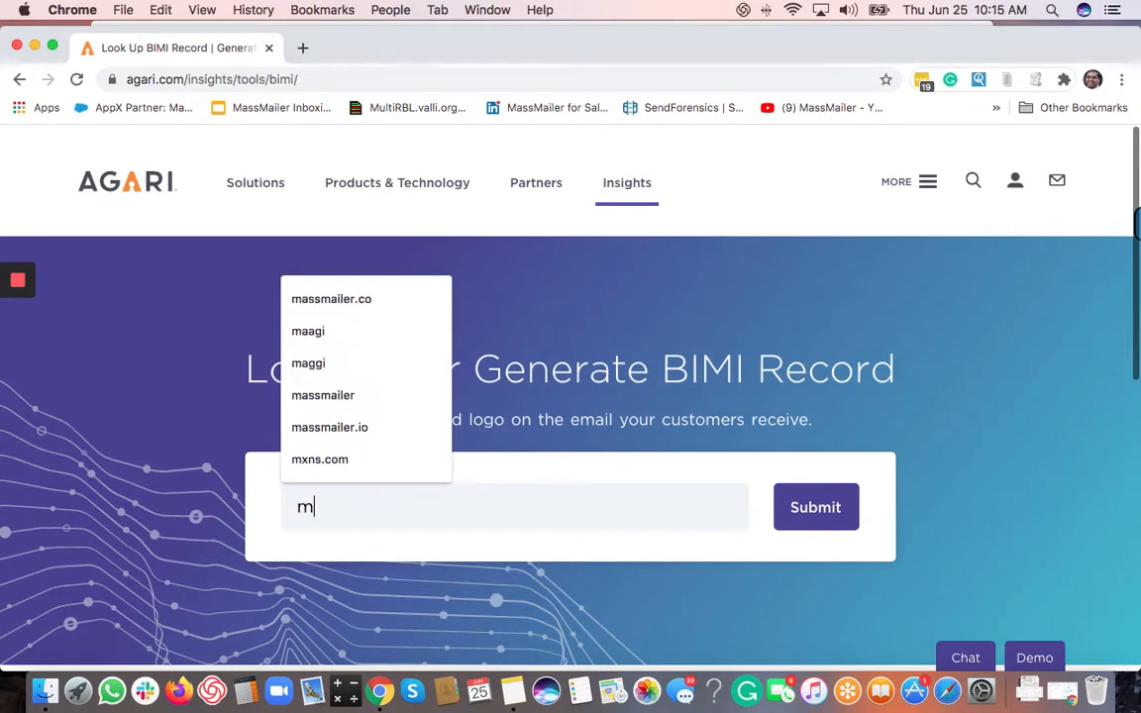
pyautogui.write('assmailer')
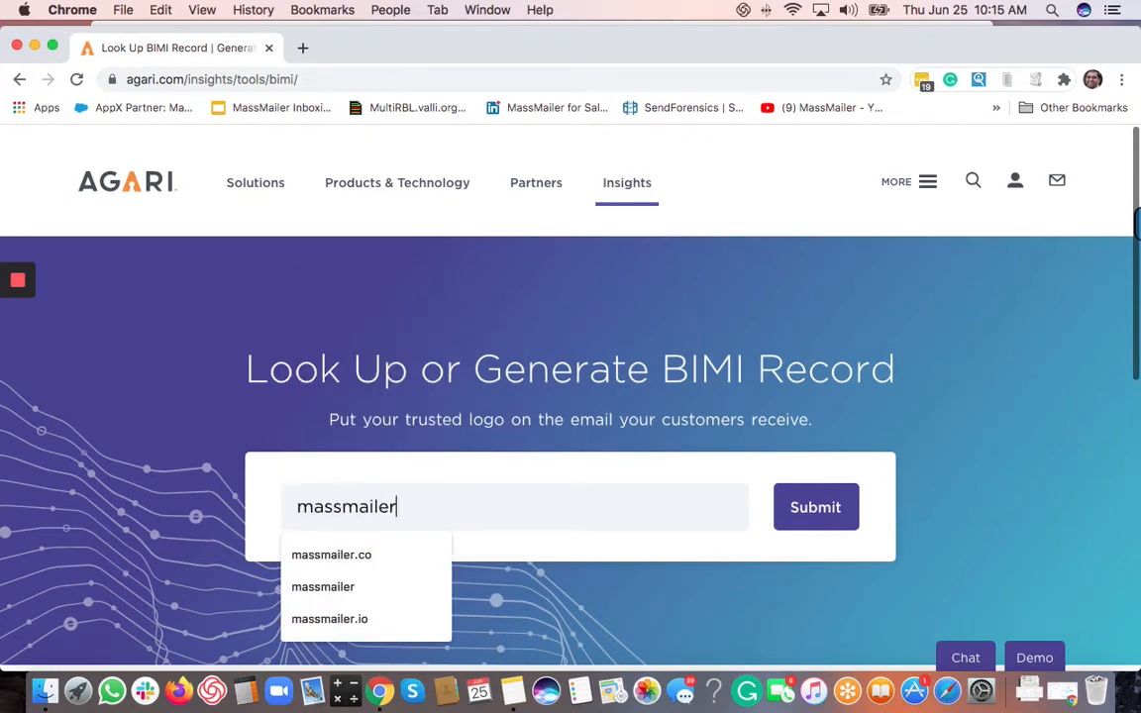
pyautogui.click(331, 554)
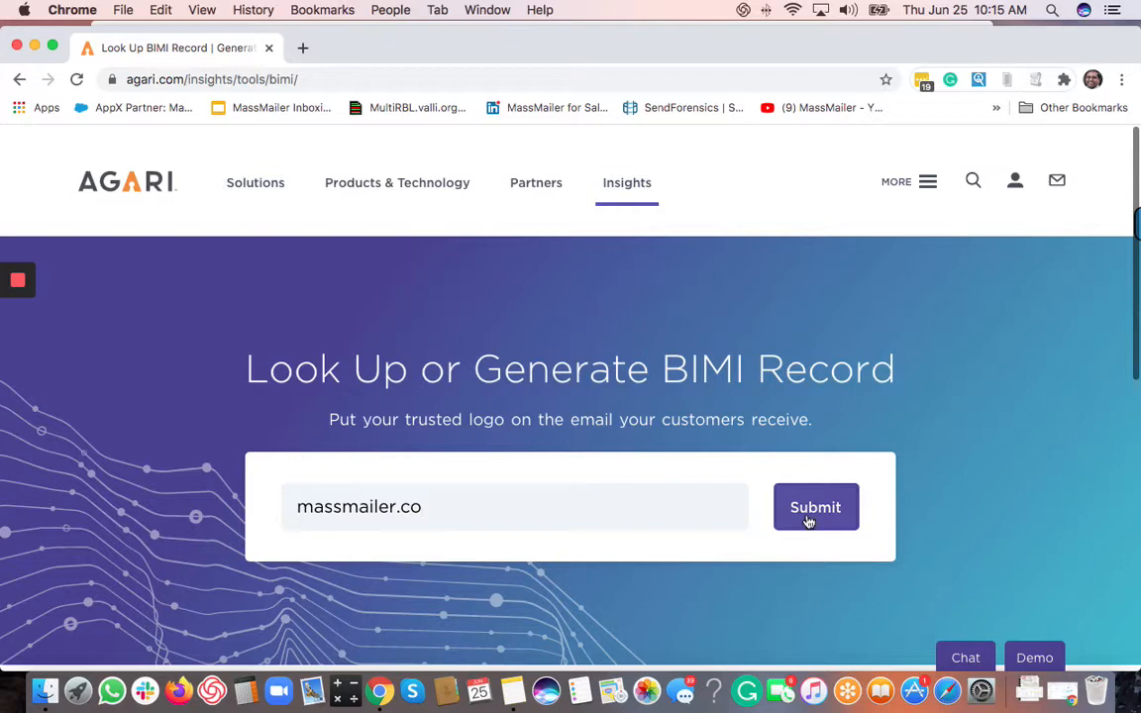
pyautogui.click(816, 507)
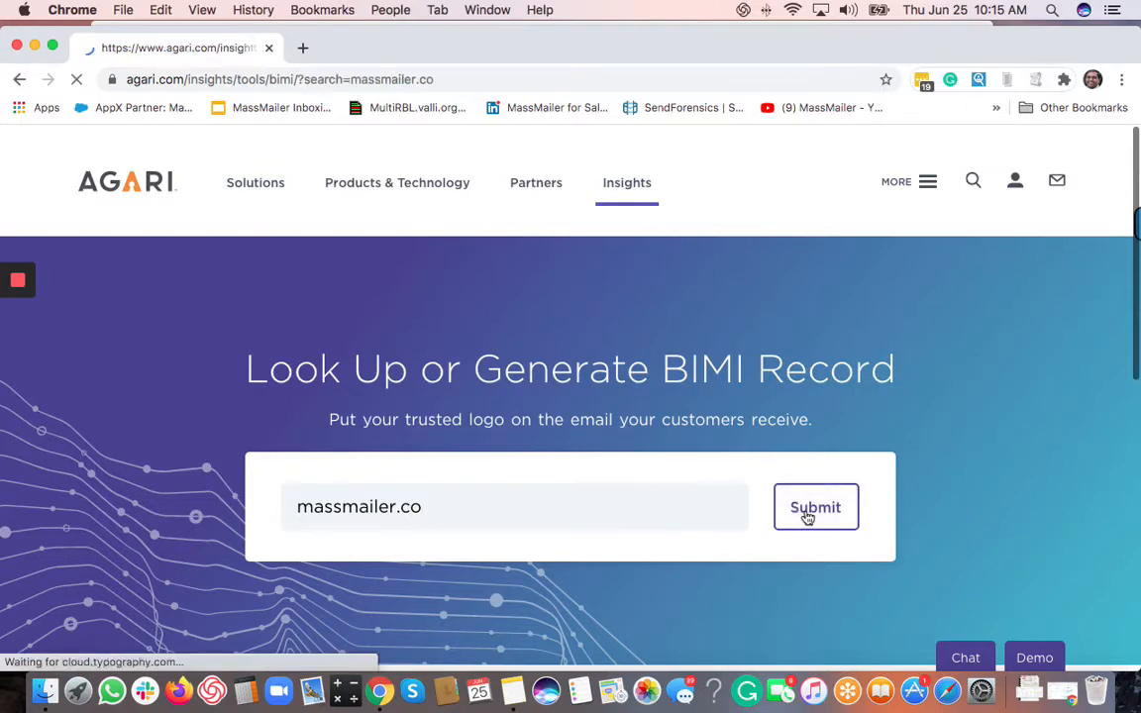
pyautogui.click(815, 507)
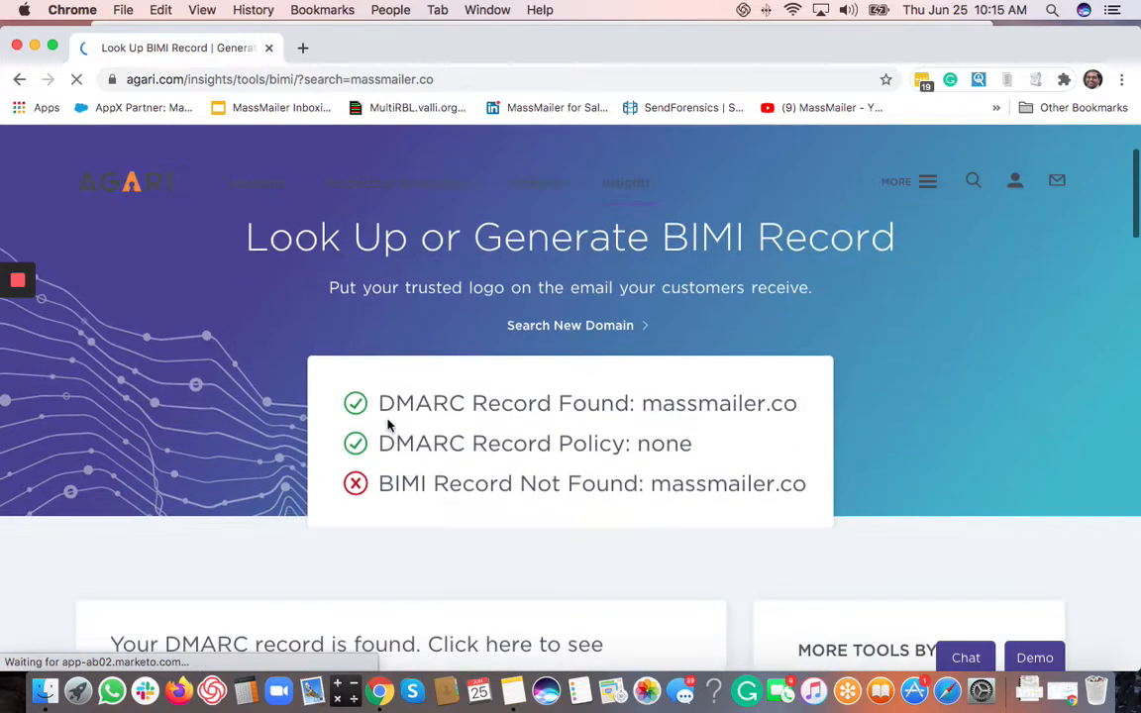
# Review the results: DMARC record found with policy none, no BIMI record.
pyautogui.scroll(-3)
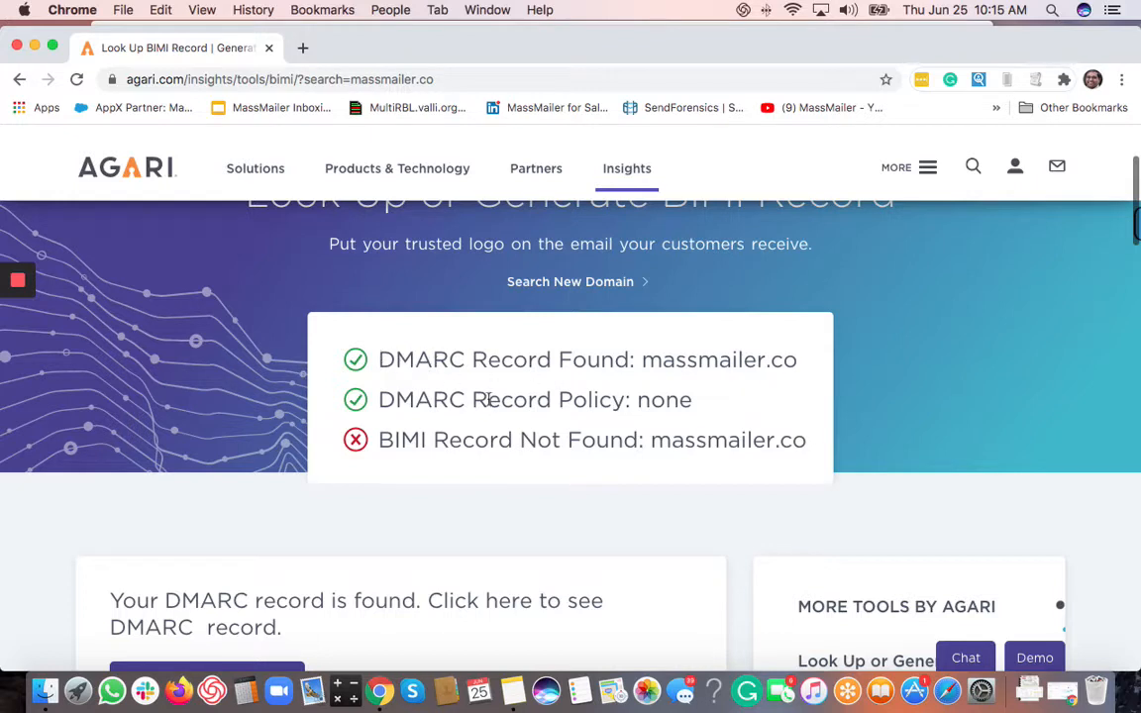
pyautogui.moveTo(373, 380)
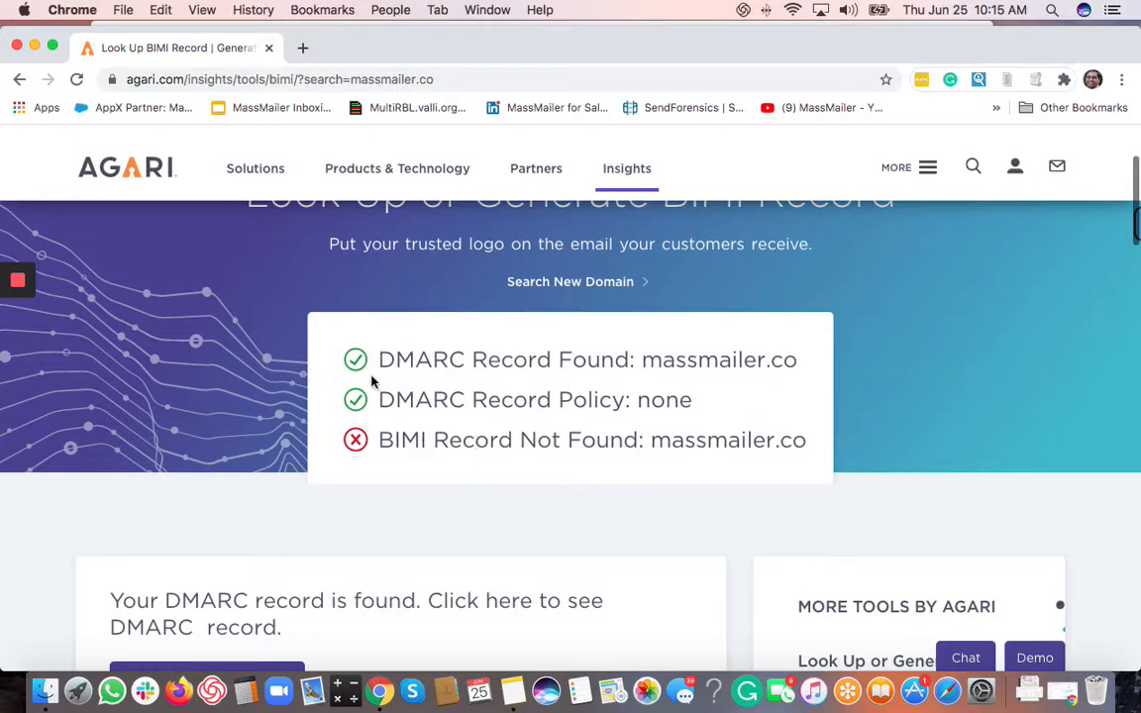
pyautogui.moveTo(492, 471)
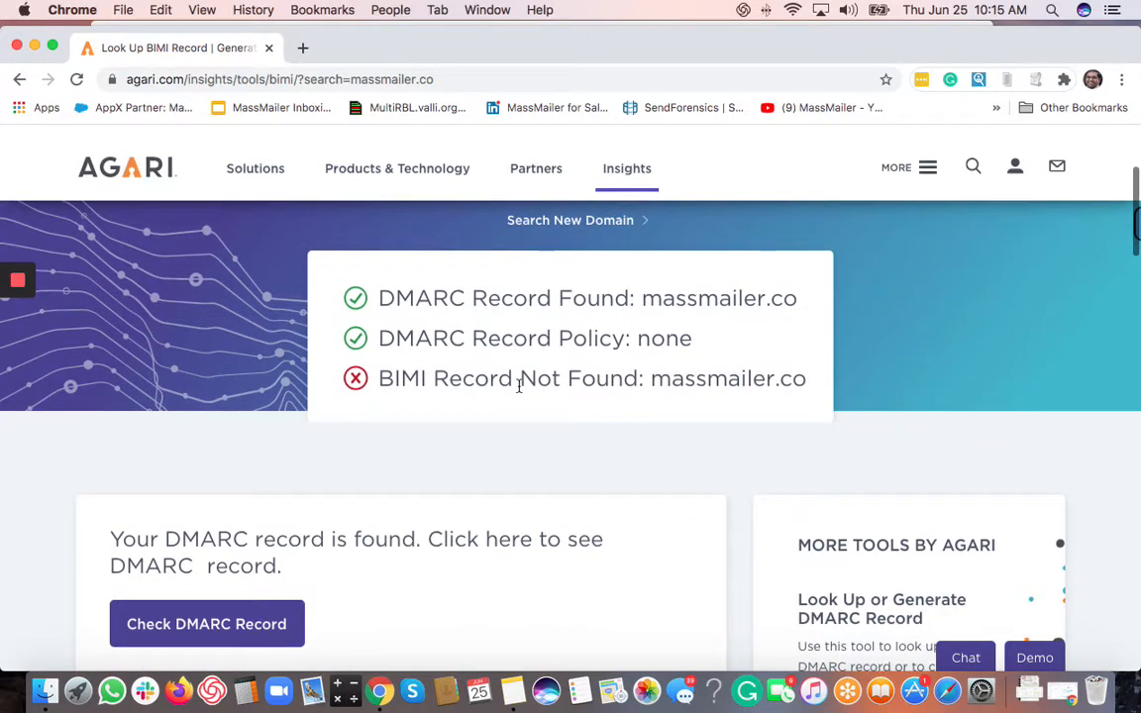
pyautogui.scroll(-3)
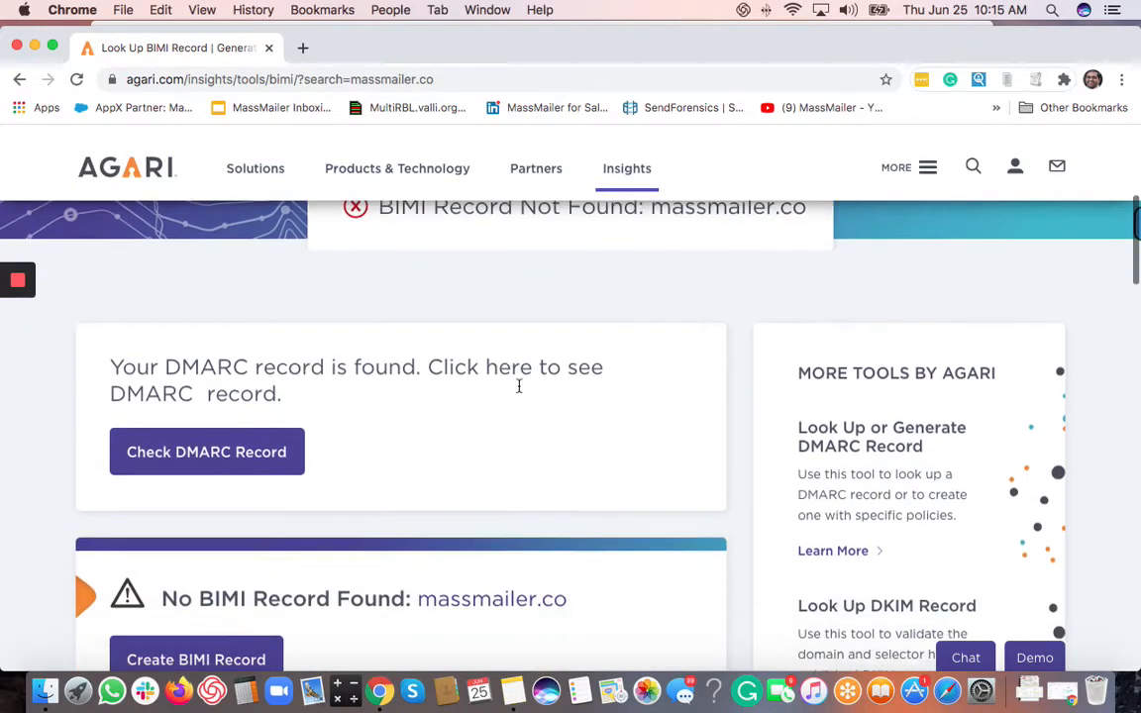
pyautogui.scroll(-3)
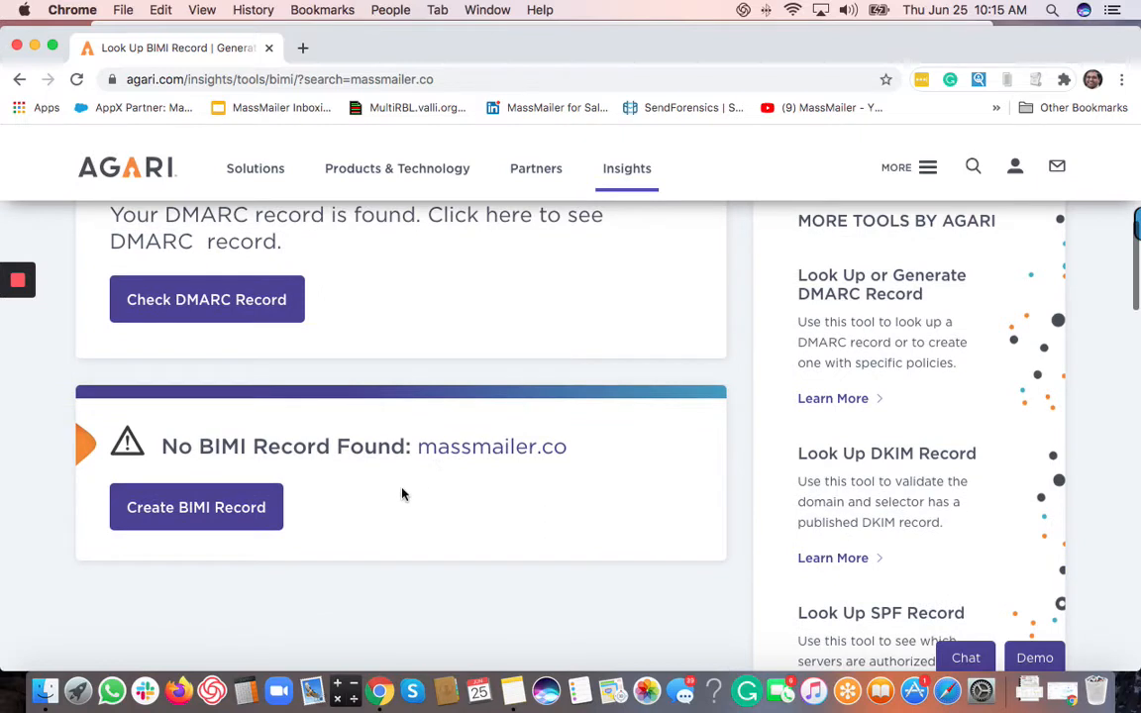
pyautogui.moveTo(196, 507)
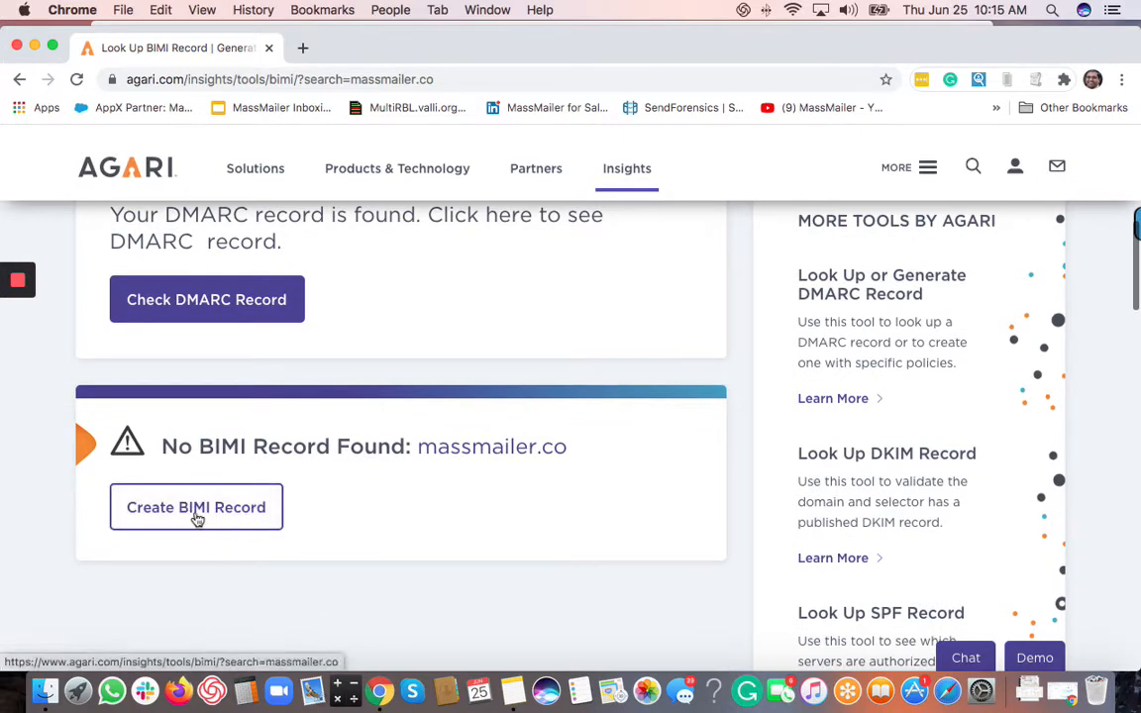
# Start creating a BIMI record and reach the empty domain, logo URL and certificate URL fields.
pyautogui.click(196, 507)
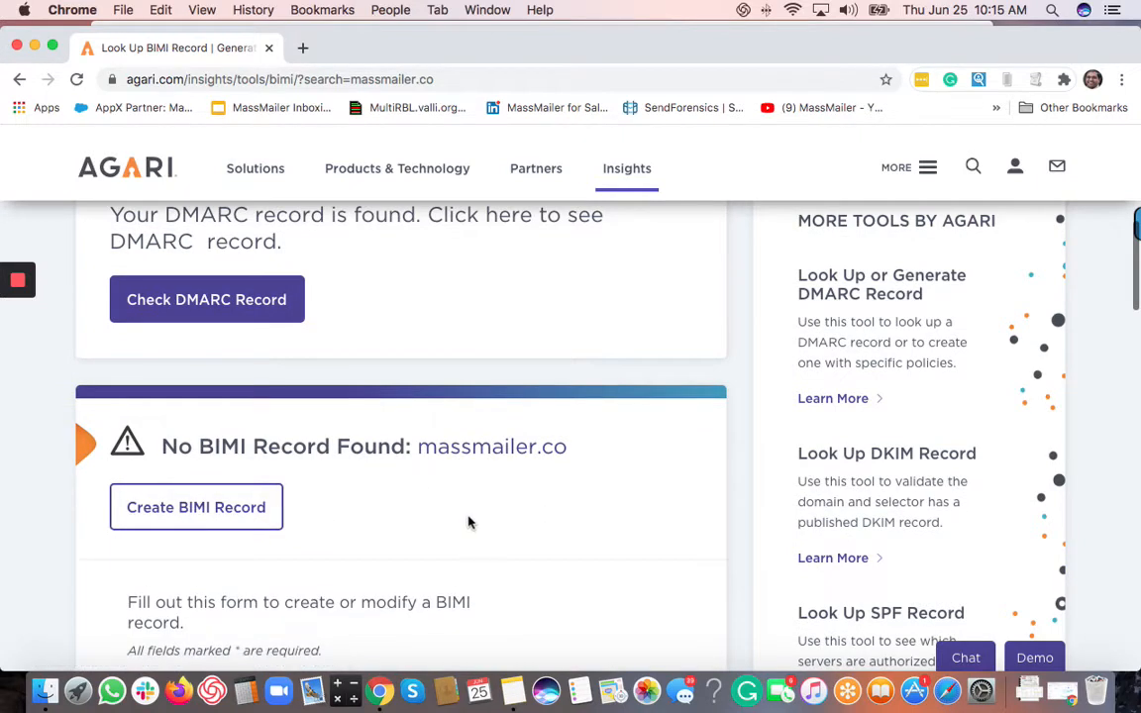
pyautogui.scroll(-3)
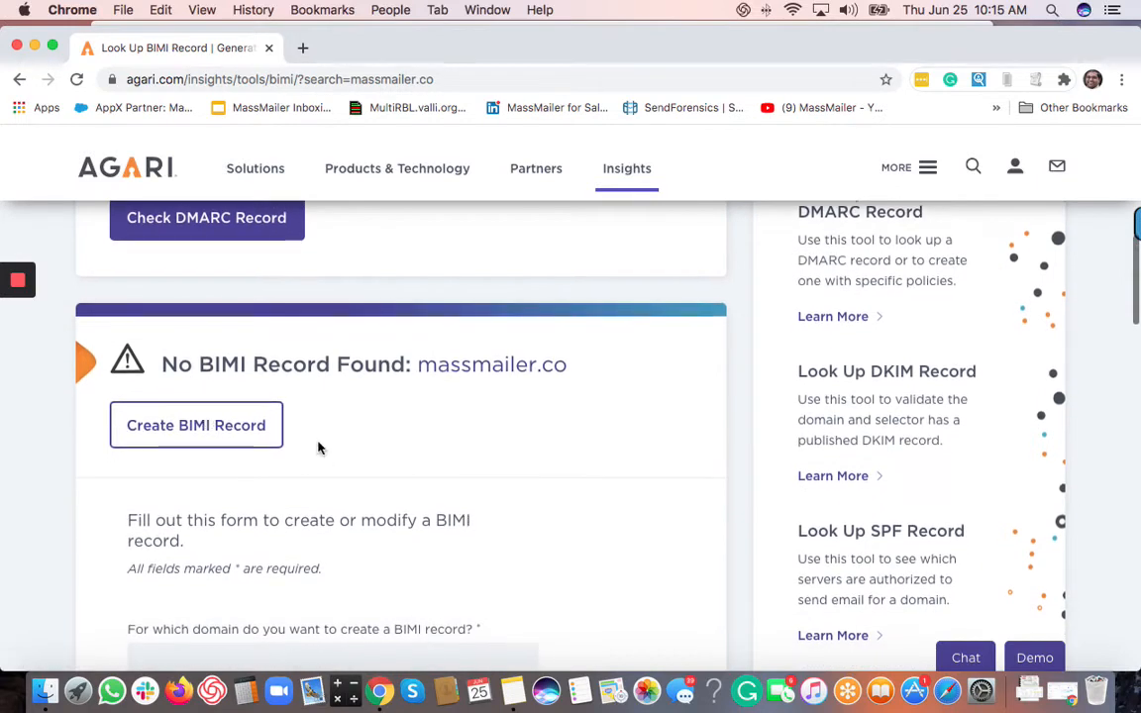
pyautogui.scroll(-3)
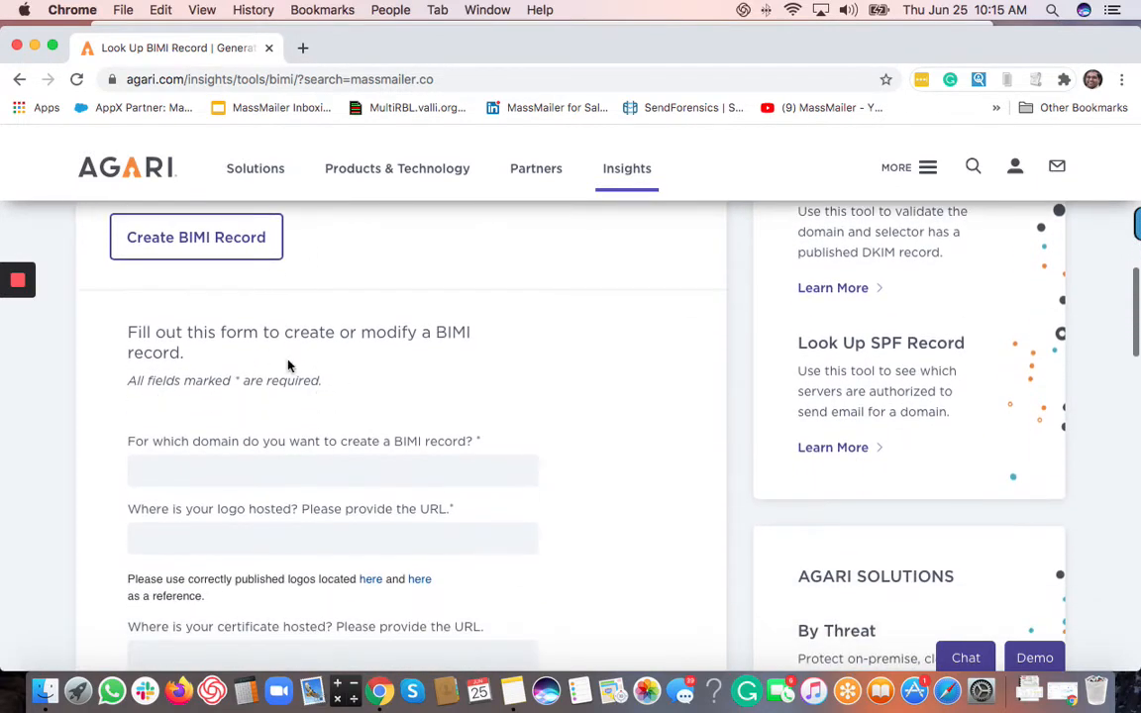
pyautogui.scroll(-3)
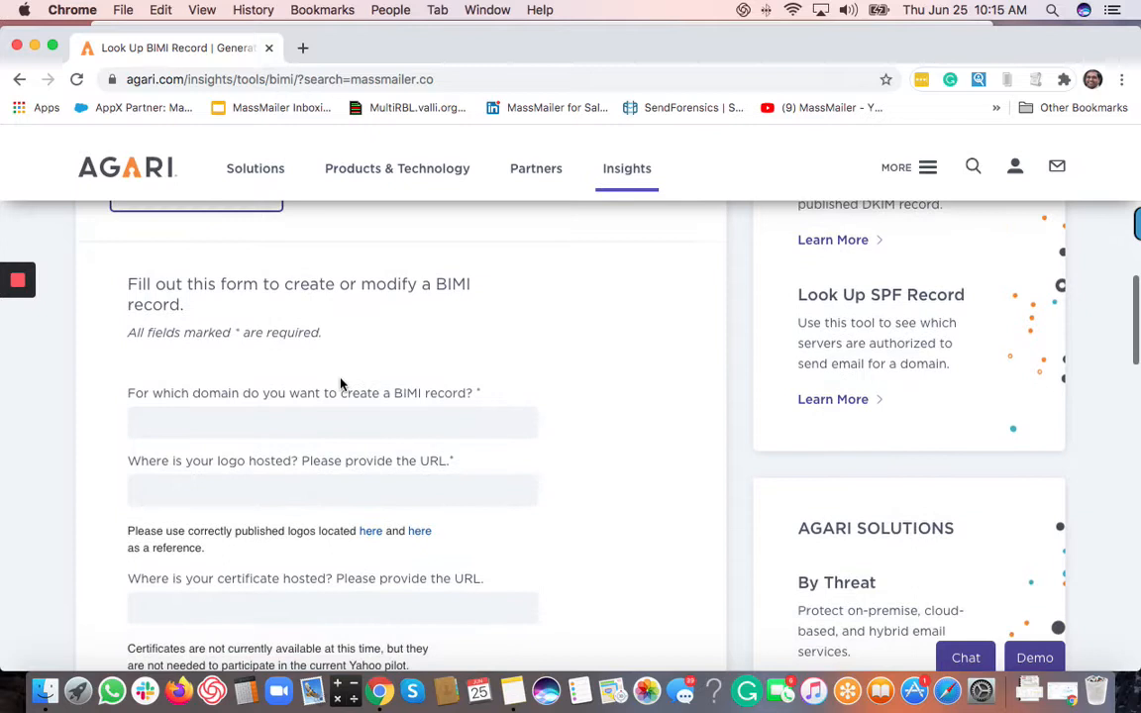
pyautogui.scroll(-3)
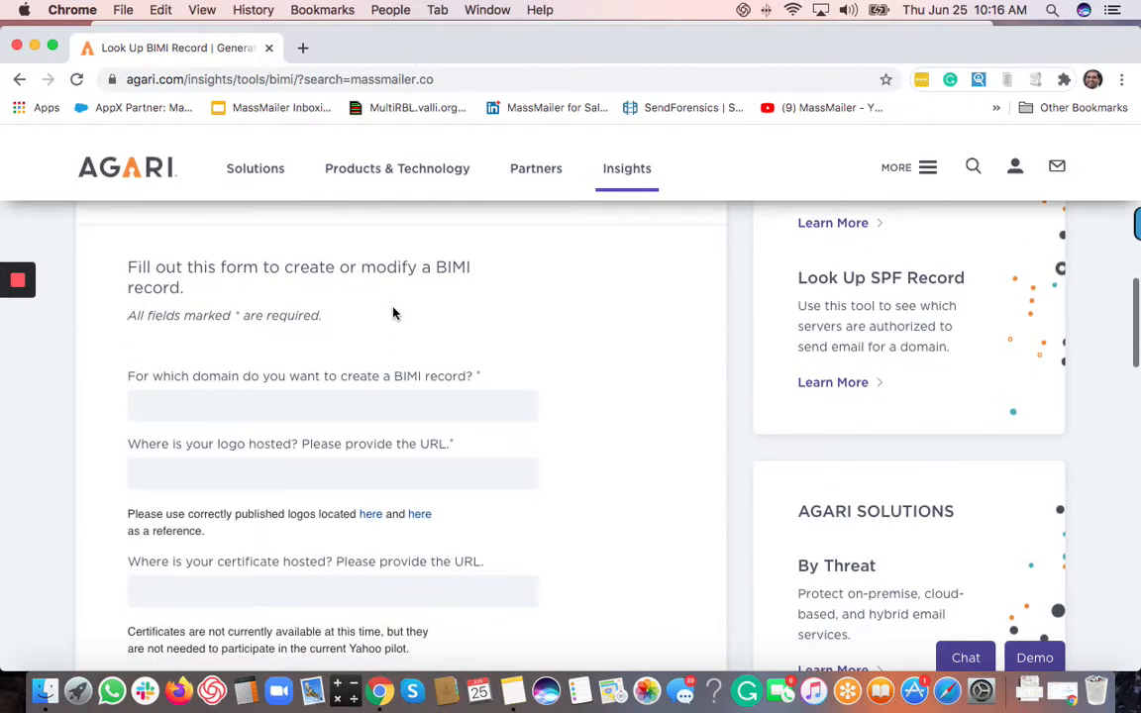
pyautogui.scroll(-3)
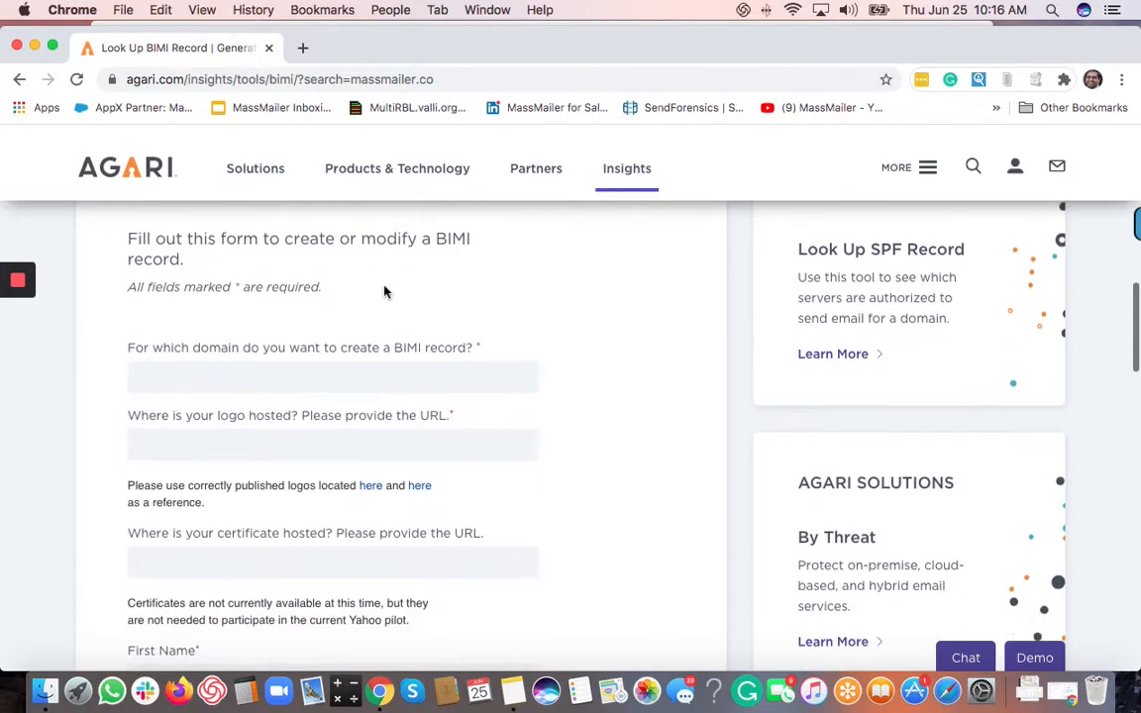
# Begin the domain entry and move to the logo URL field.
pyautogui.write('m')
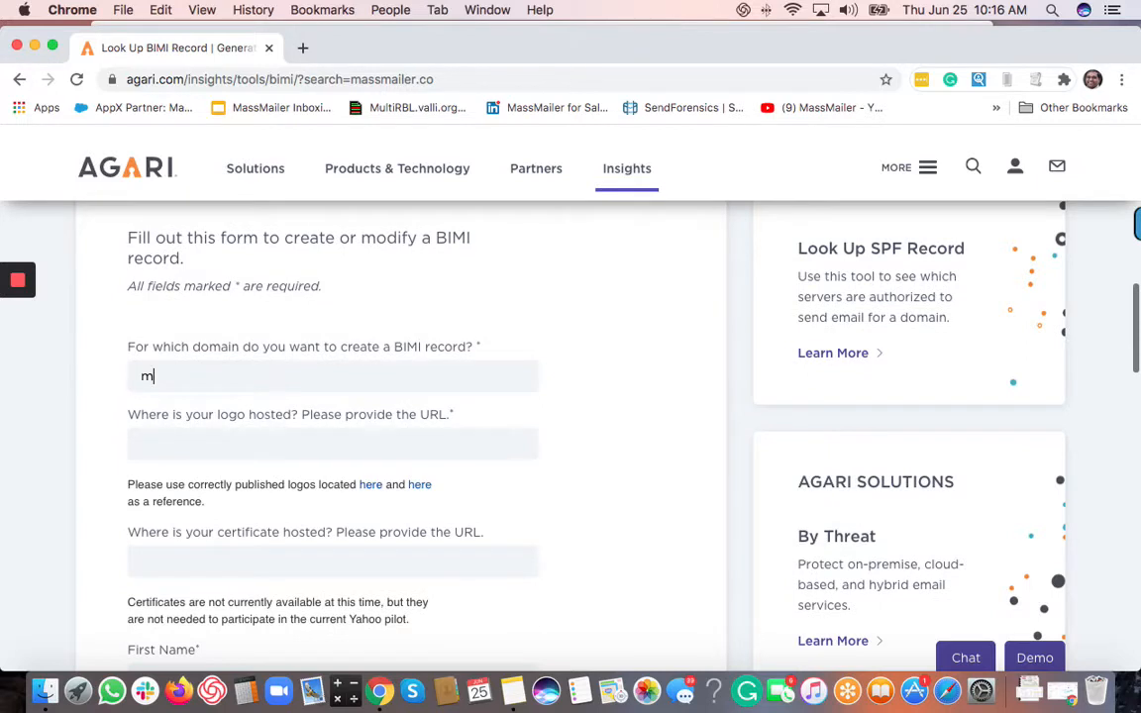
pyautogui.write('assmailer.co')
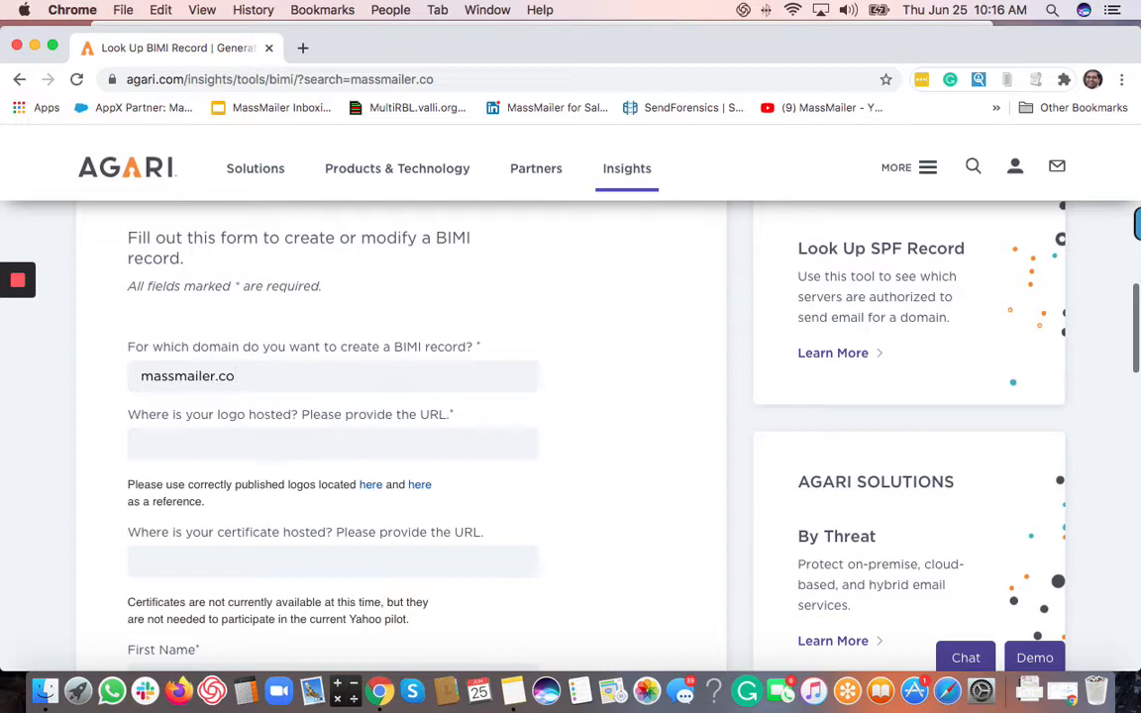
pyautogui.scroll(-3)
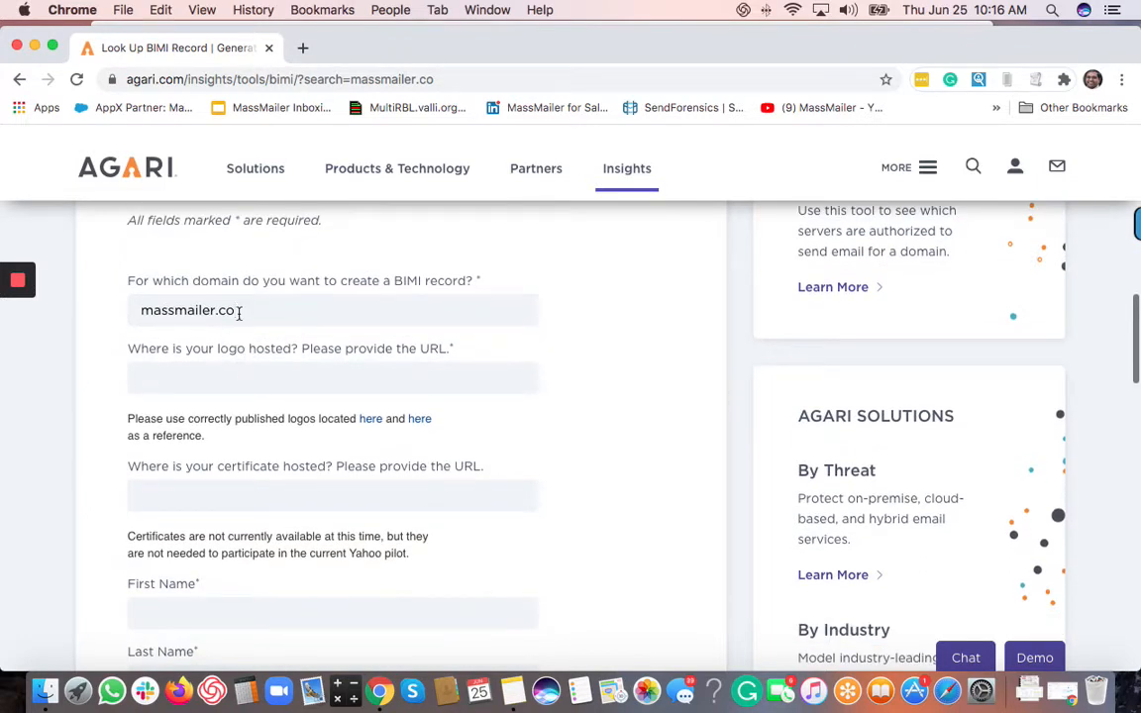
pyautogui.click(333, 377)
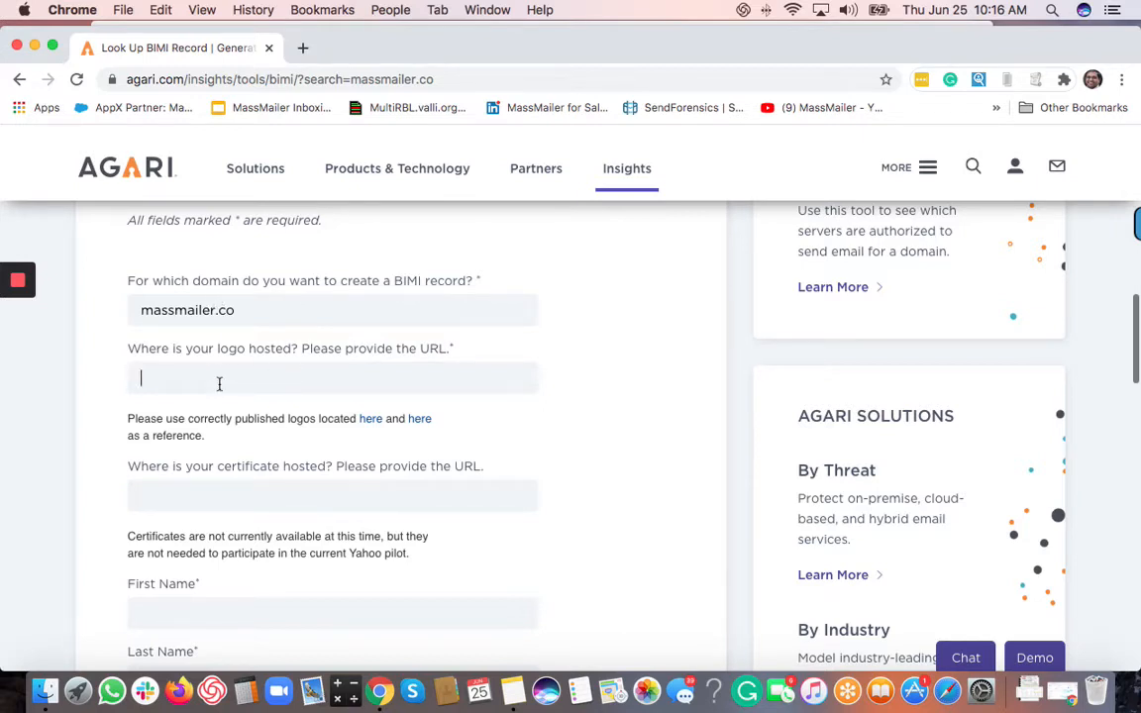
# Enter massmailer.co/images/logo.png as the hosted logo address, correcting a typo.
pyautogui.write('massma')
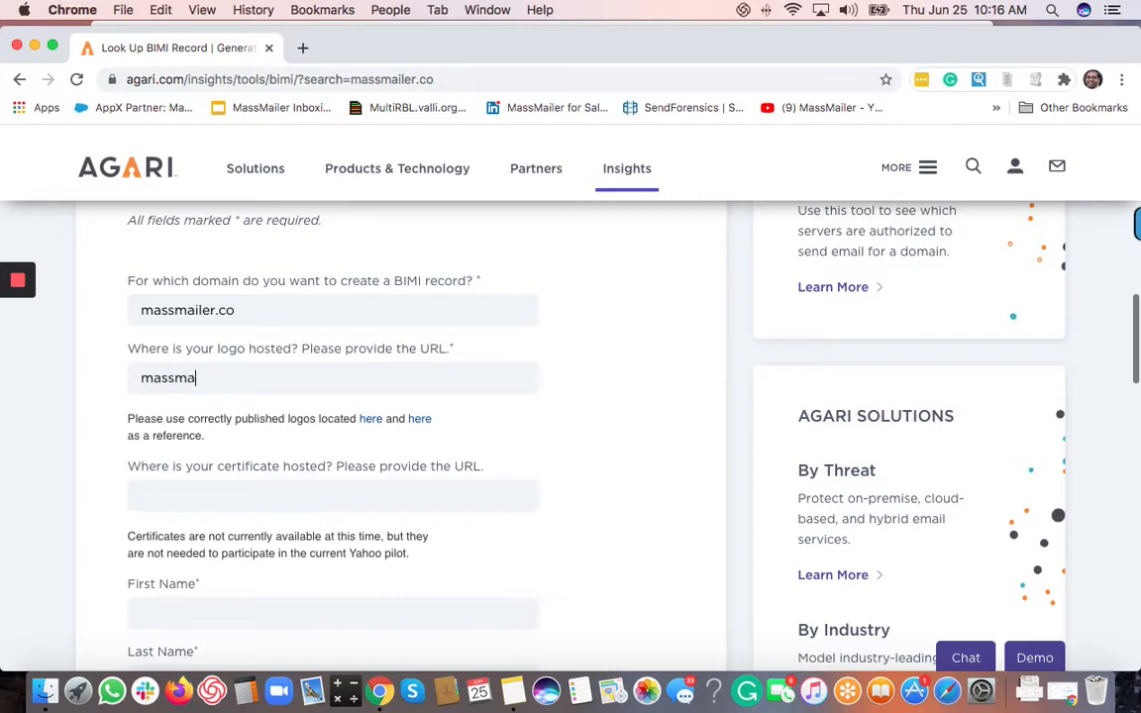
pyautogui.write('iler')
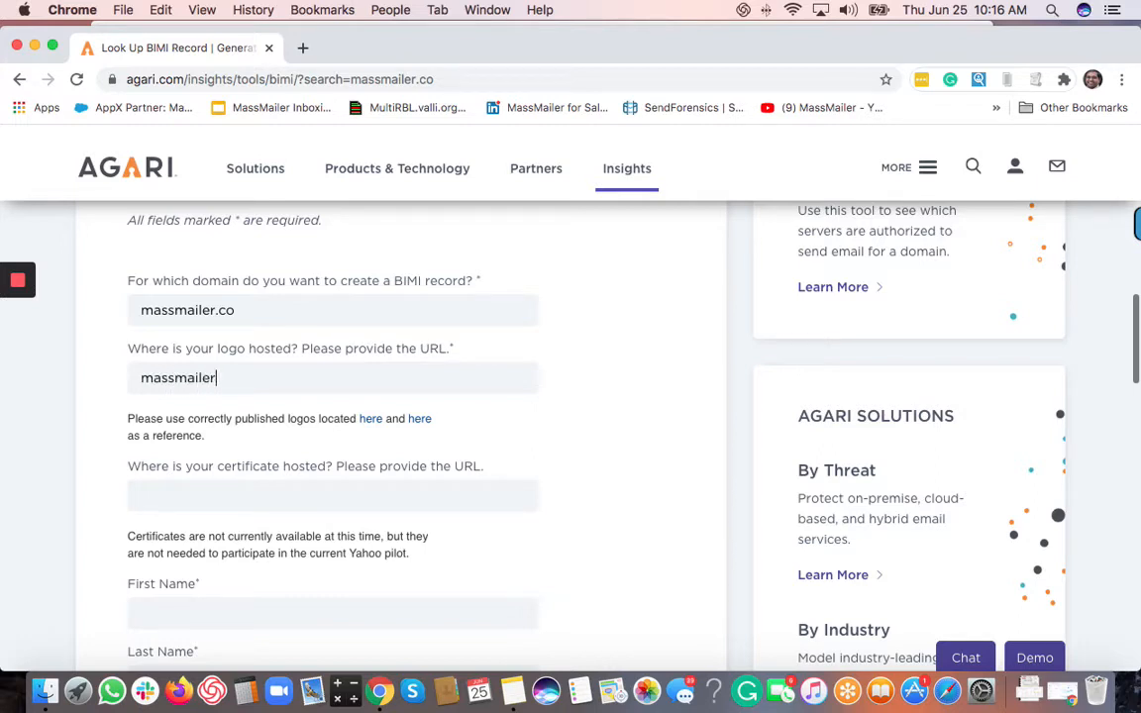
pyautogui.press('Backspace')
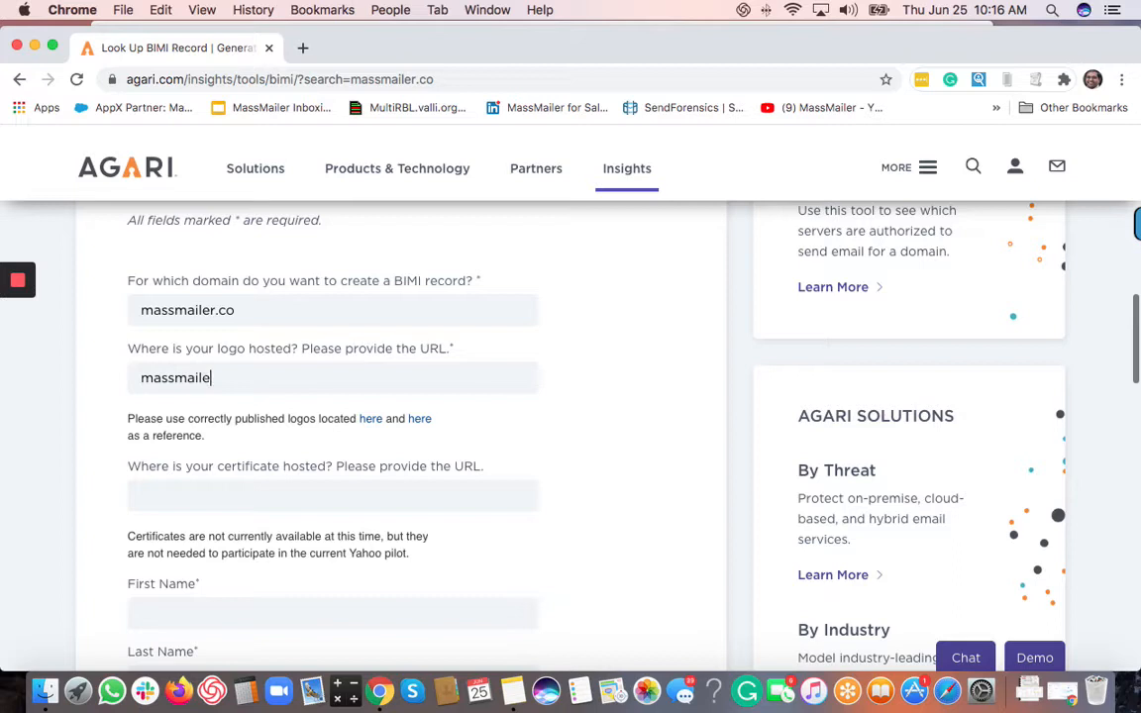
pyautogui.write('r.co')
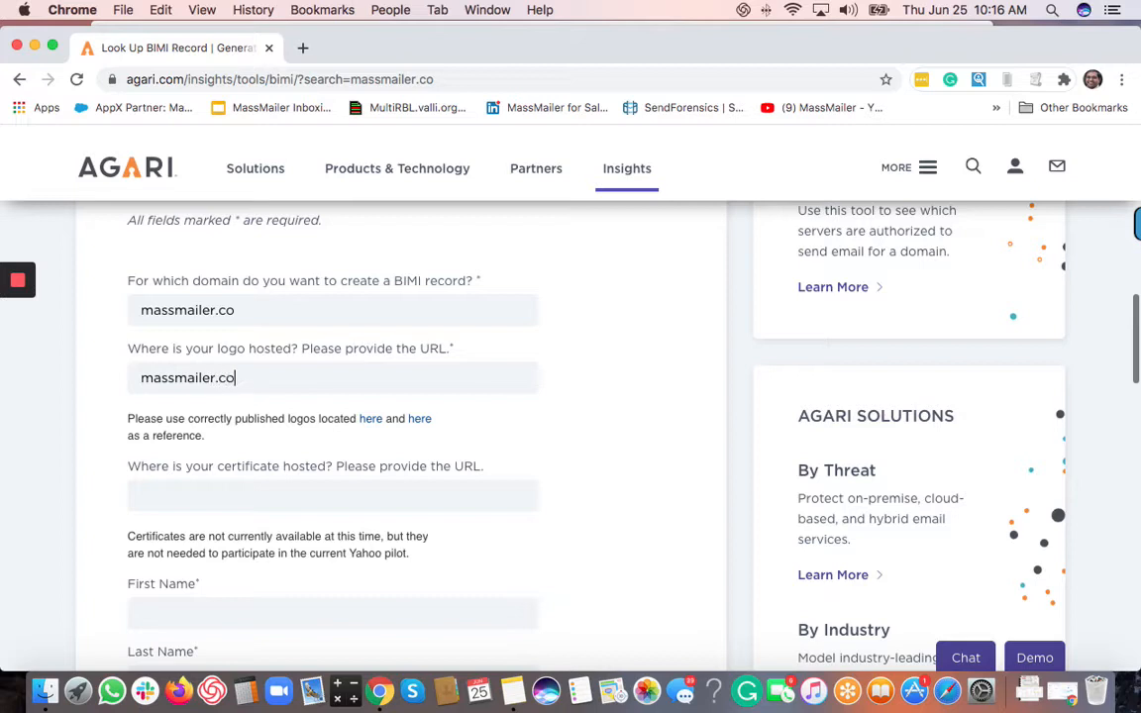
pyautogui.write('/images/')
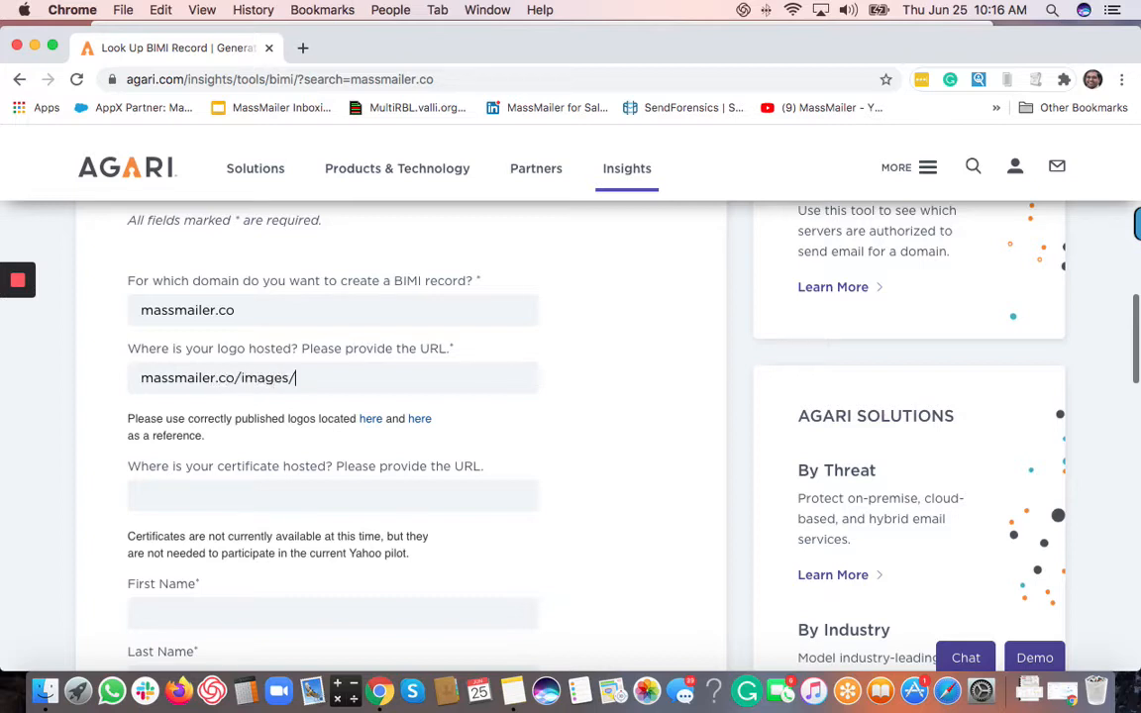
pyautogui.write('logo')
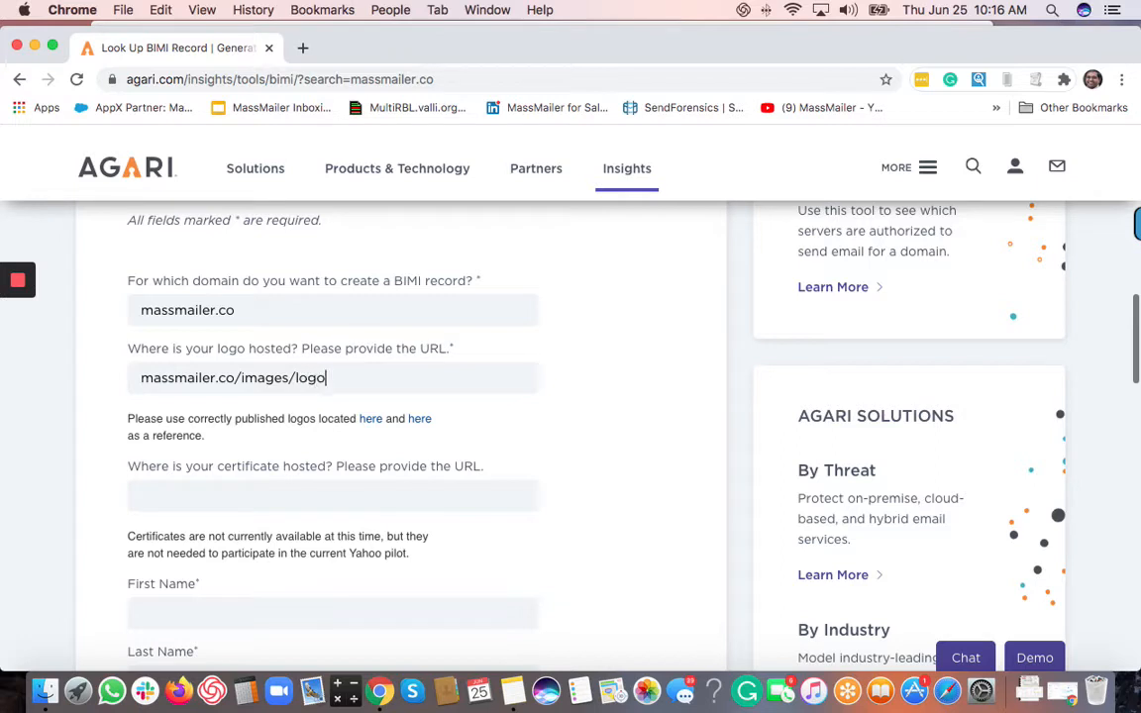
pyautogui.write('.png')
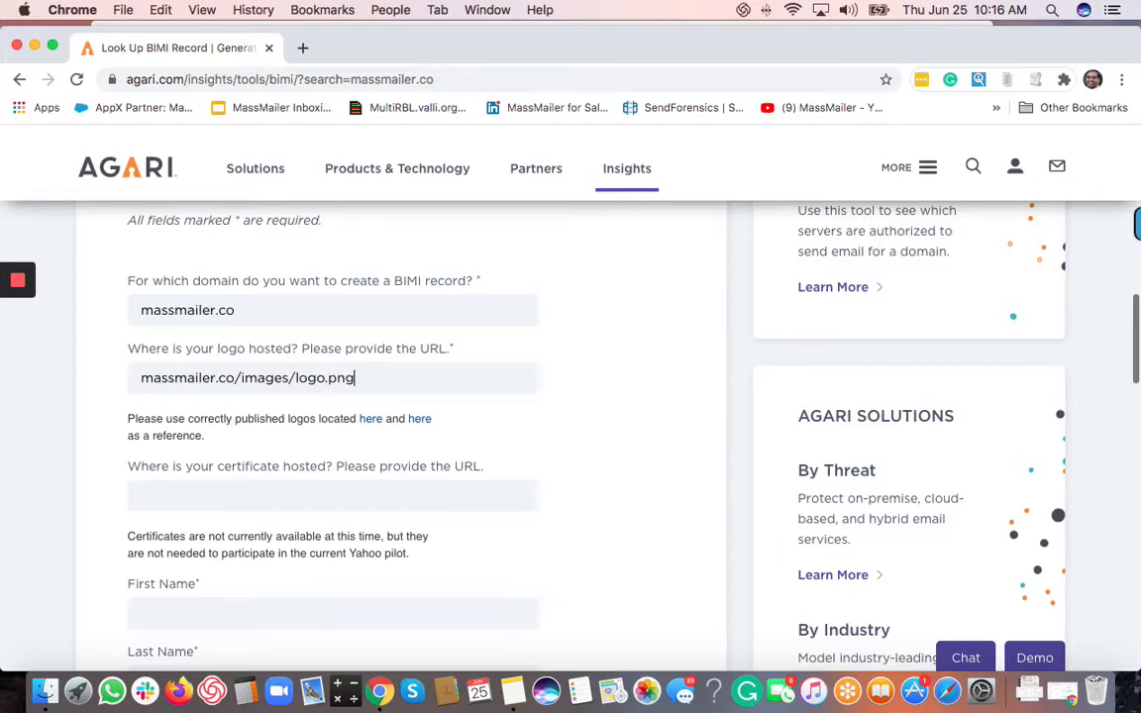
pyautogui.scroll(-3)
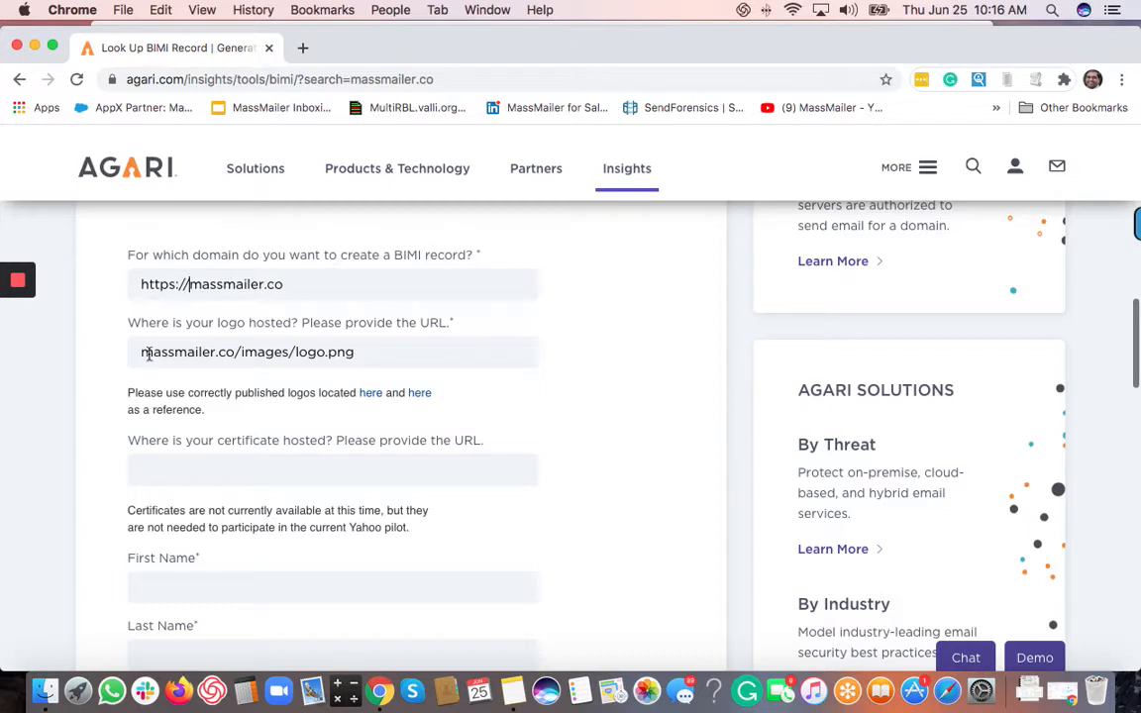
pyautogui.write('https://')
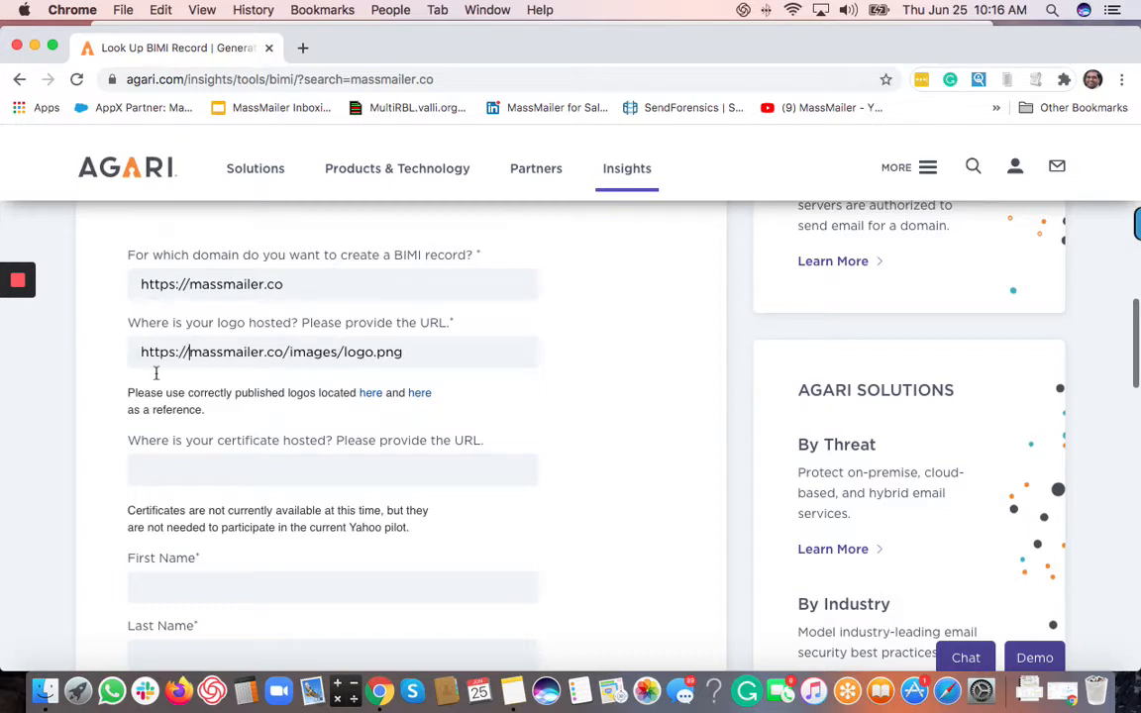
pyautogui.scroll(-3)
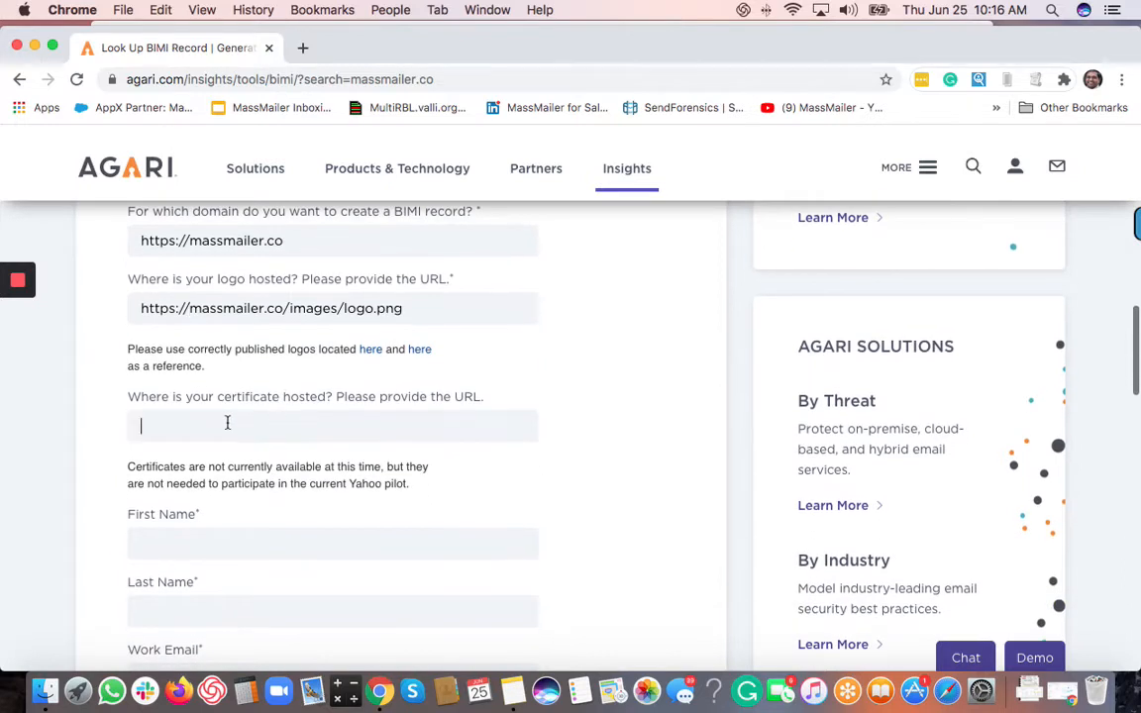
pyautogui.moveTo(386, 414)
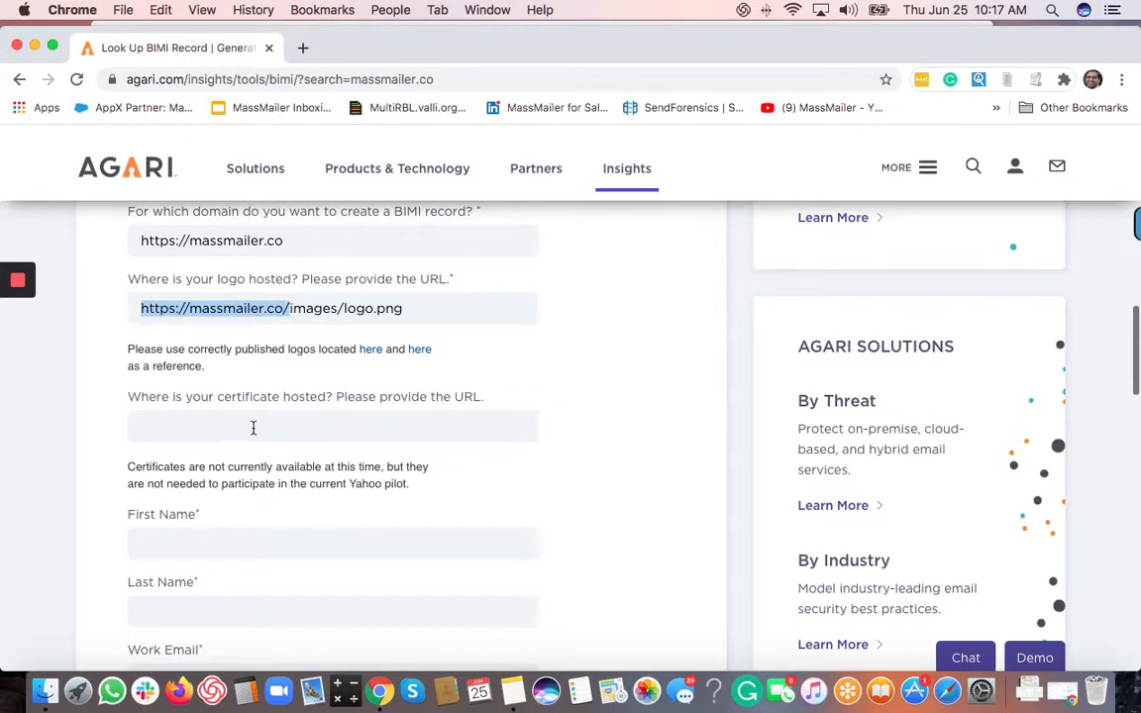
pyautogui.write('https://massmailer.co/')
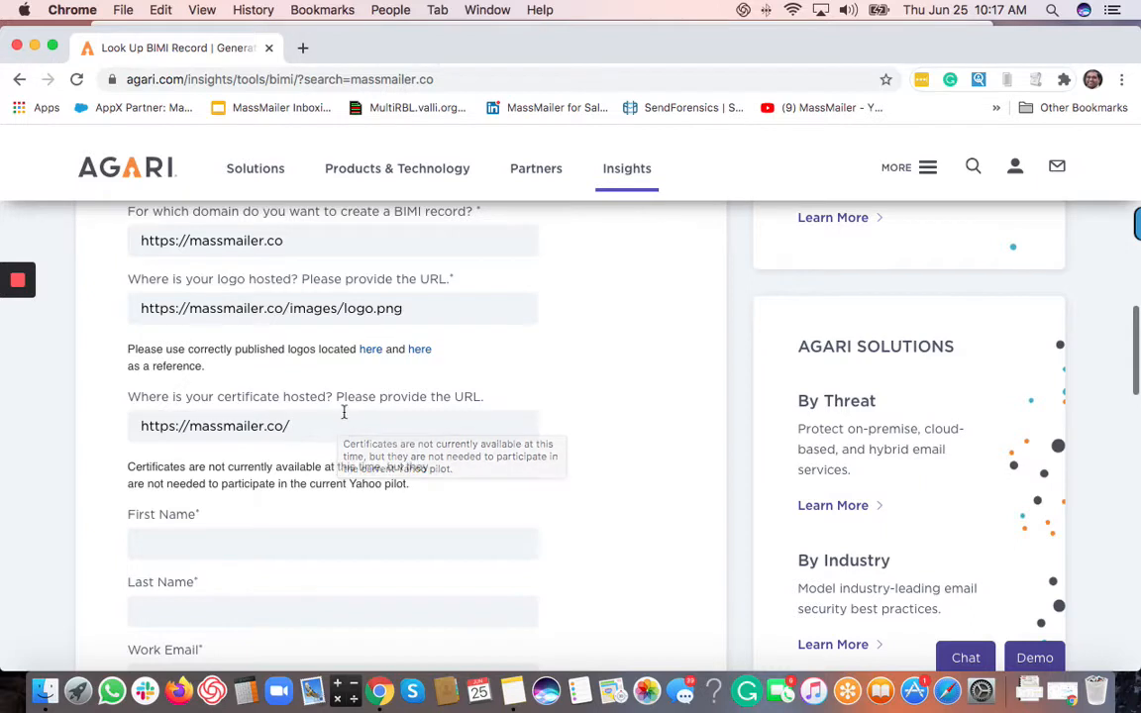
pyautogui.scroll(-3)
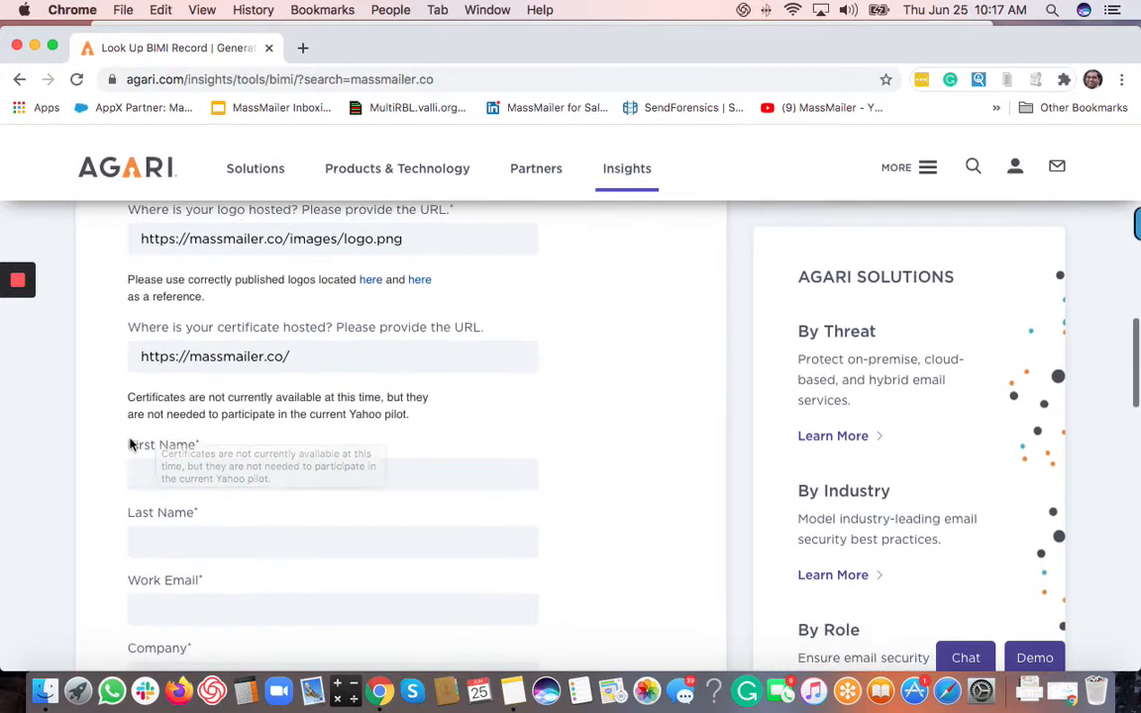
pyautogui.write('S')
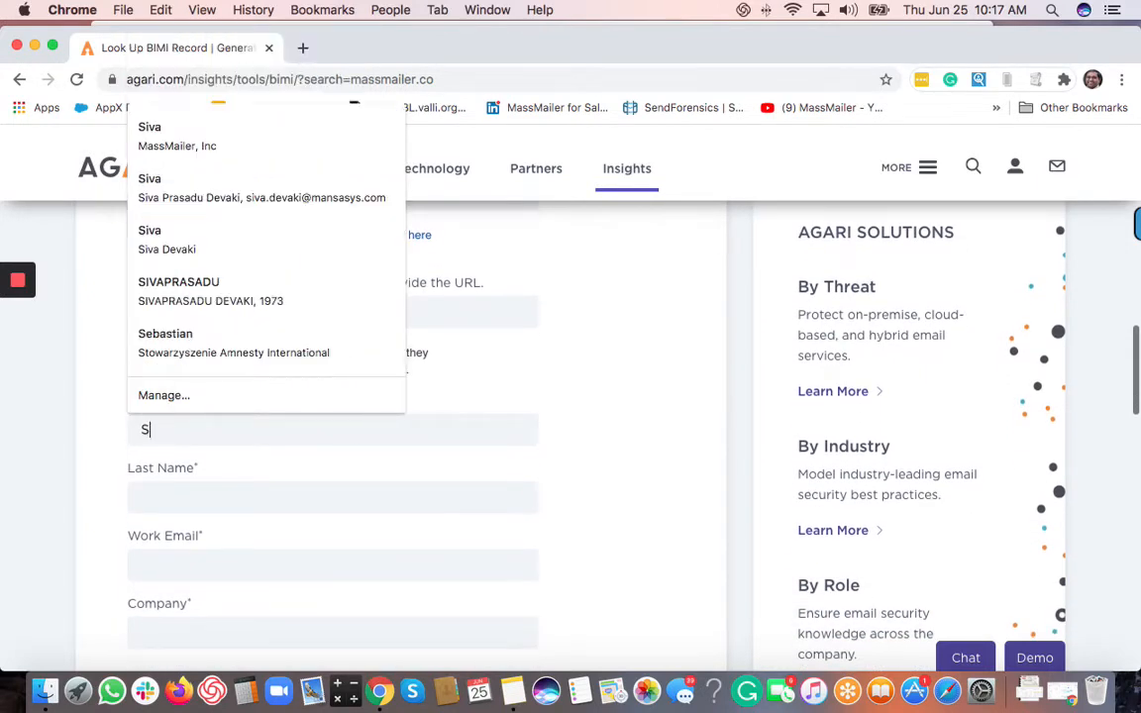
pyautogui.write('Devaki')
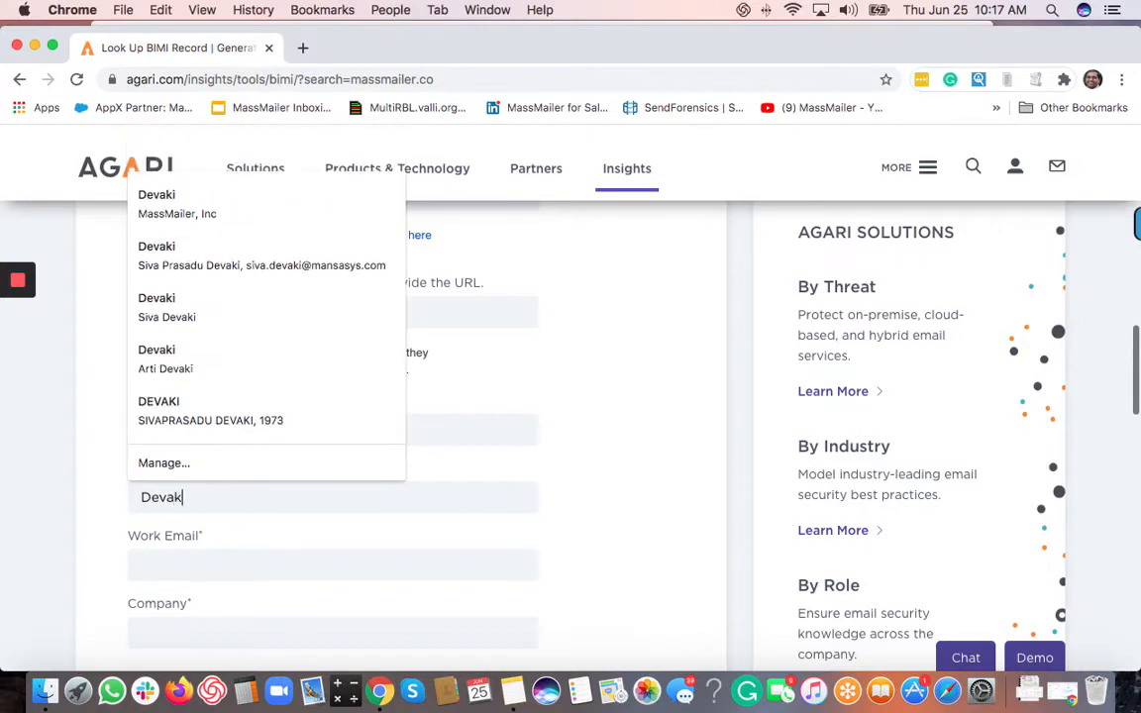
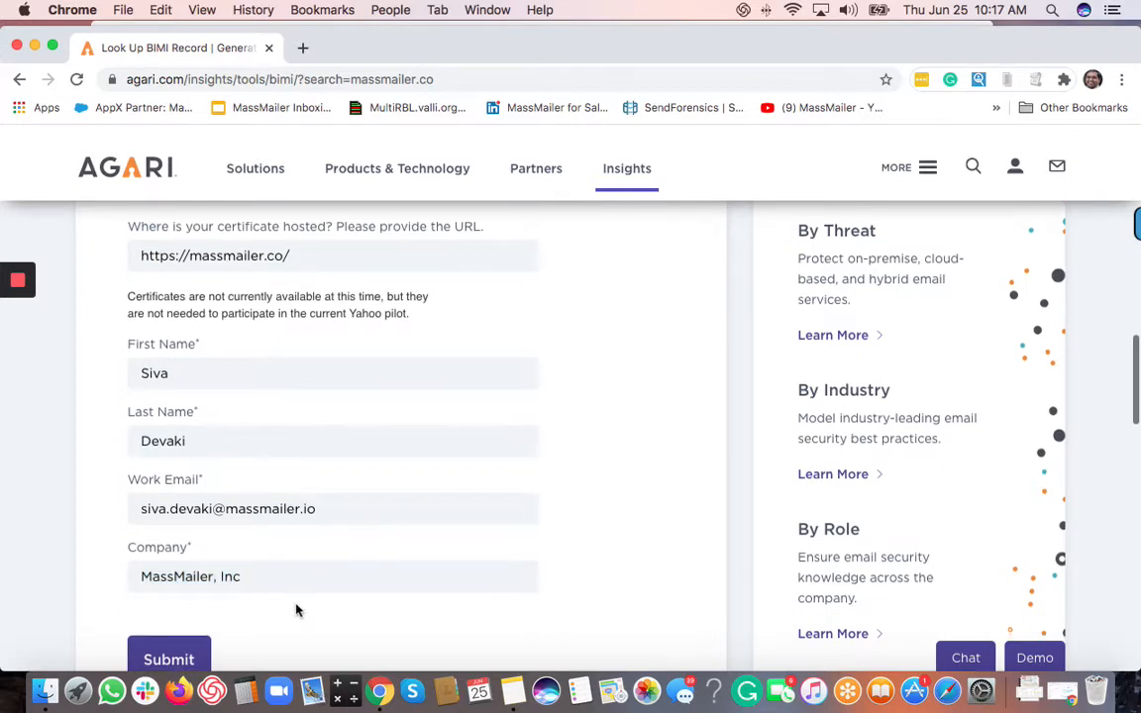
pyautogui.scroll(-3)
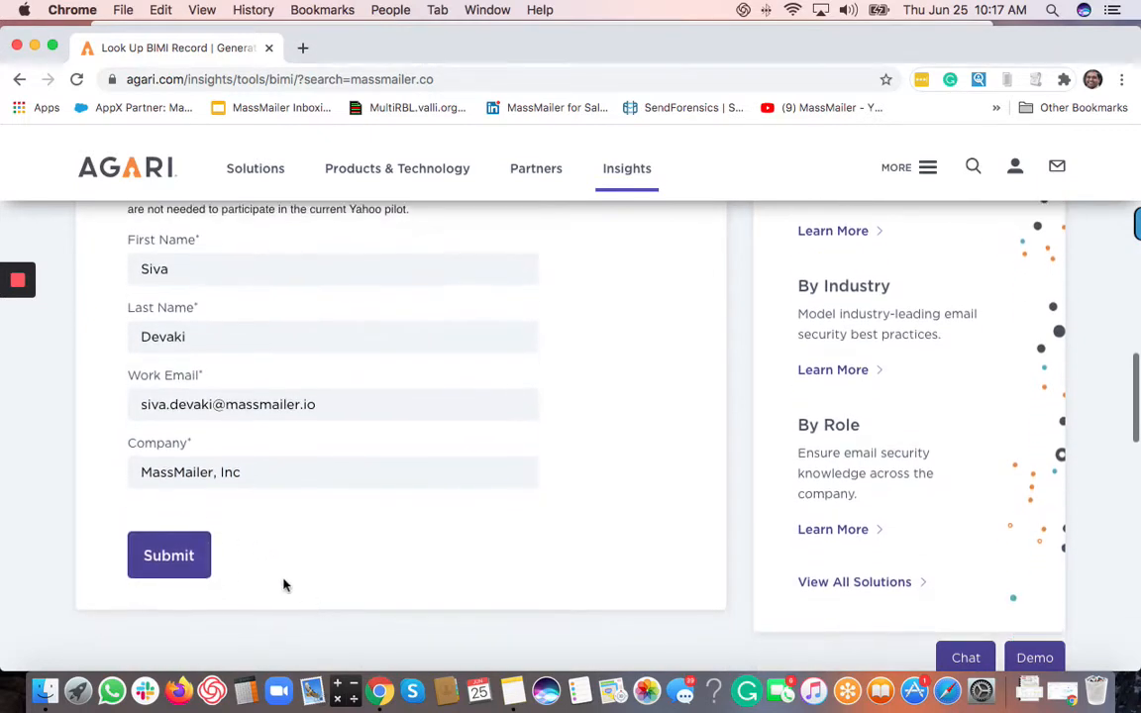
pyautogui.click(168, 555)
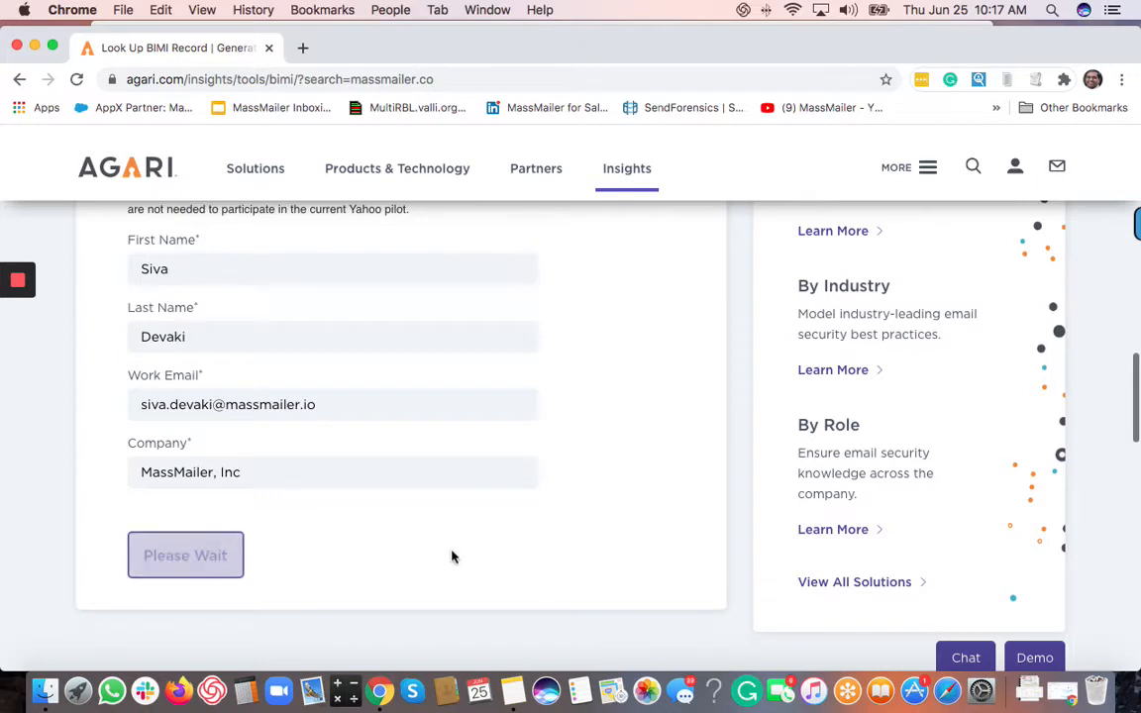
# Load the confirmation page and reach the New BIMI Logo section past the Instructions.
pyautogui.click(186, 554)
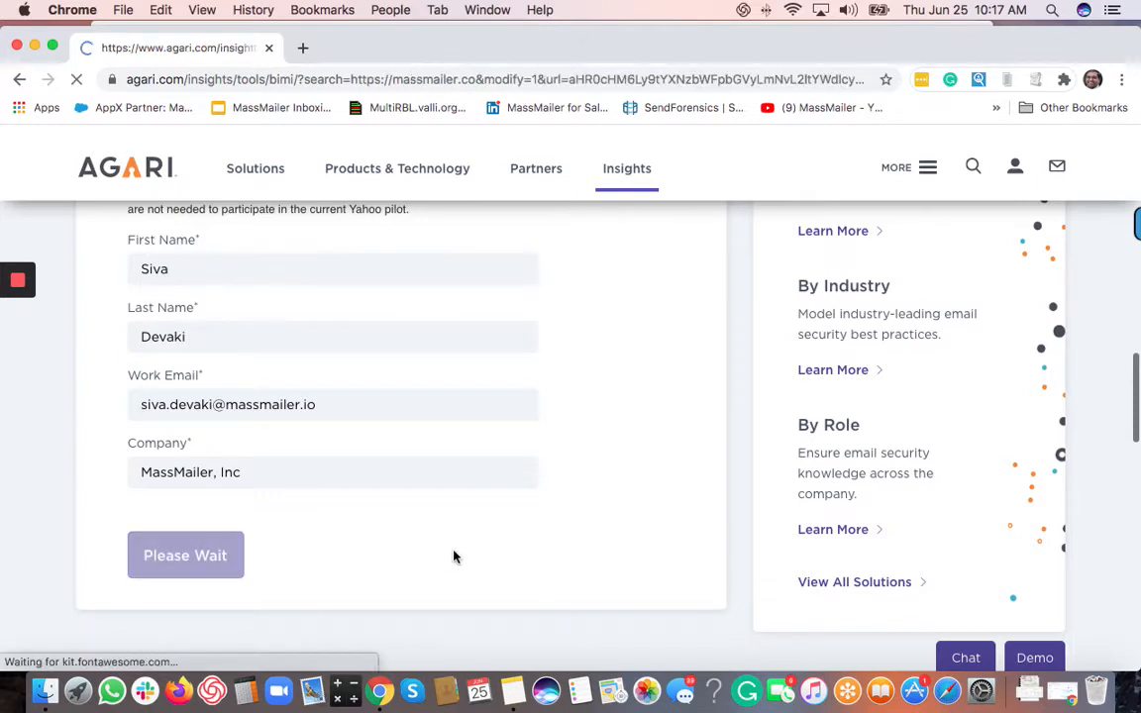
pyautogui.click(186, 554)
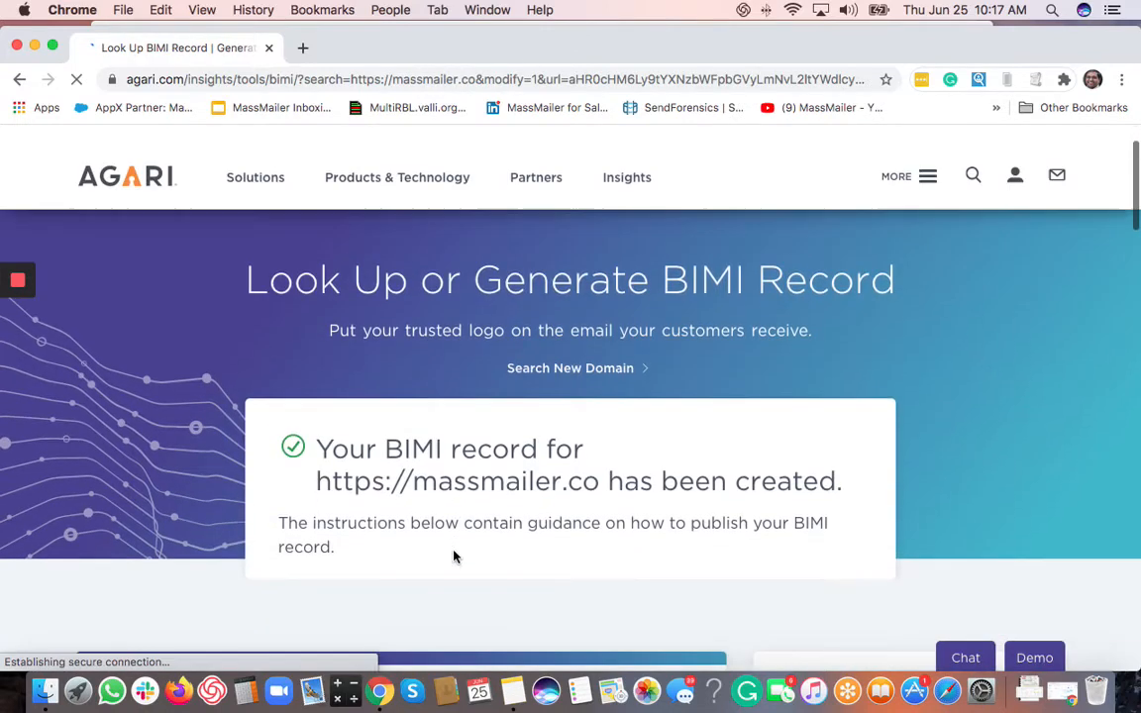
pyautogui.scroll(-3)
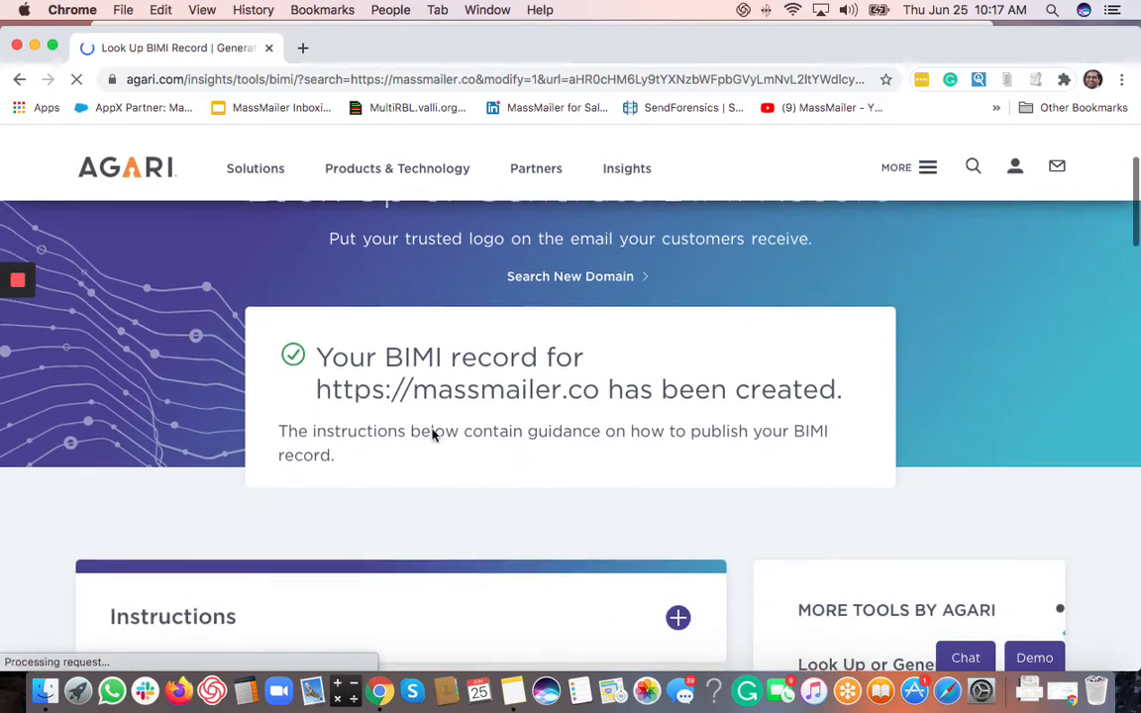
pyautogui.scroll(-3)
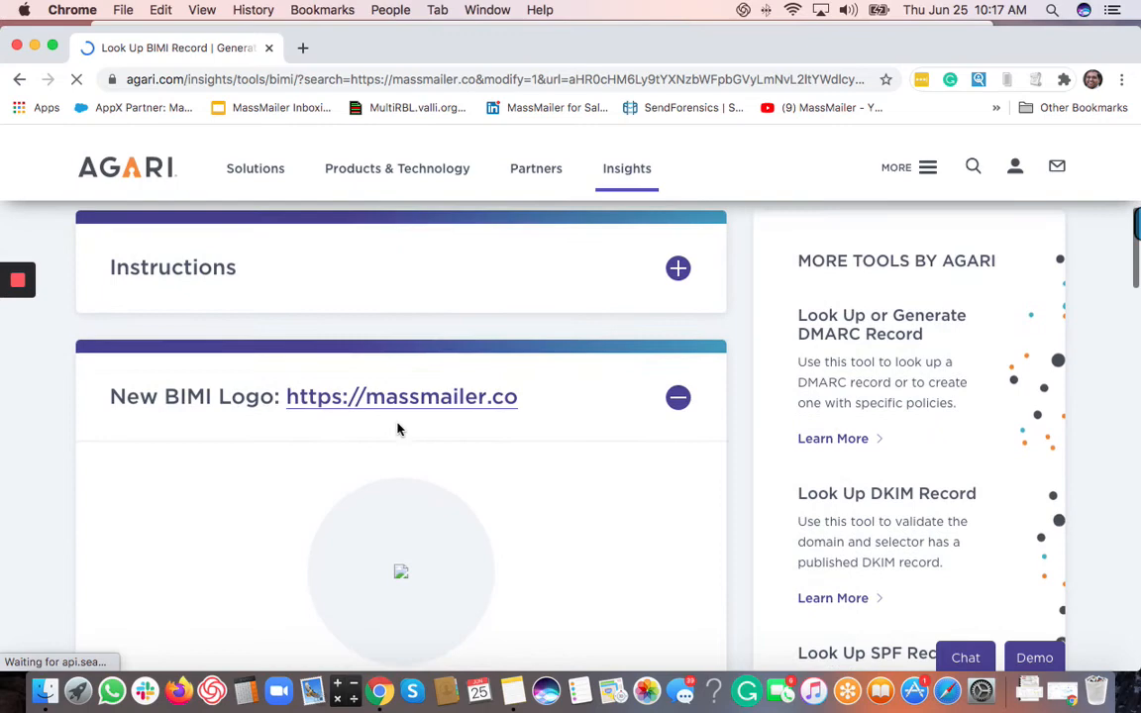
pyautogui.scroll(-3)
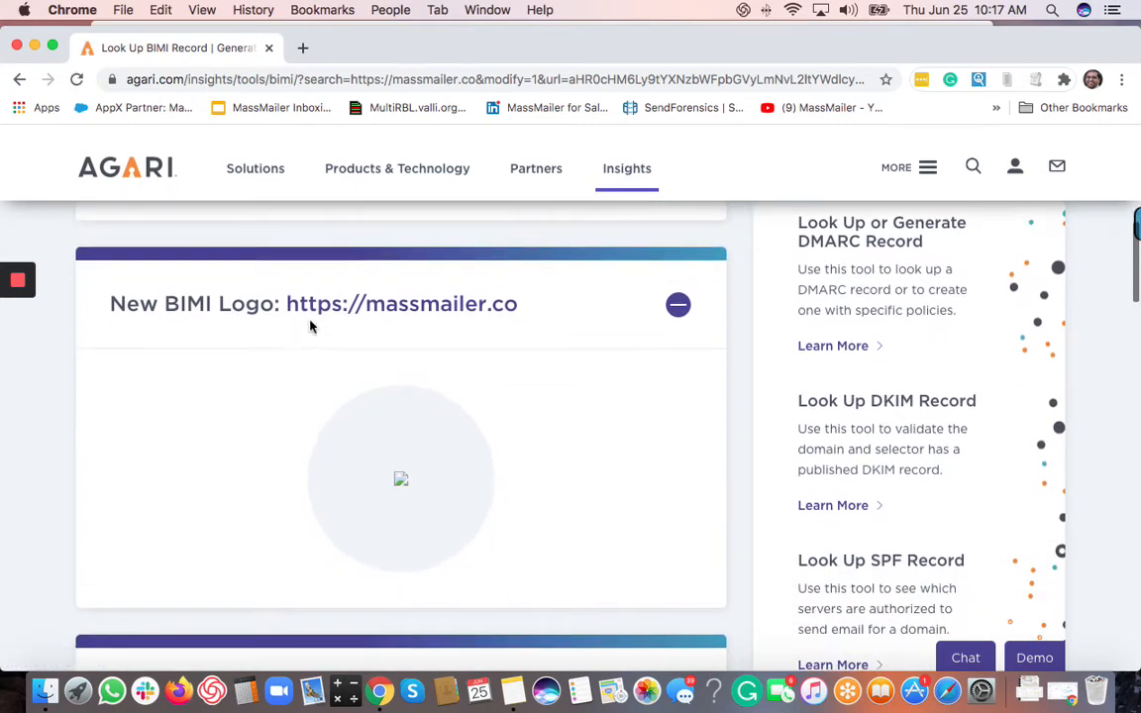
pyautogui.moveTo(386, 458)
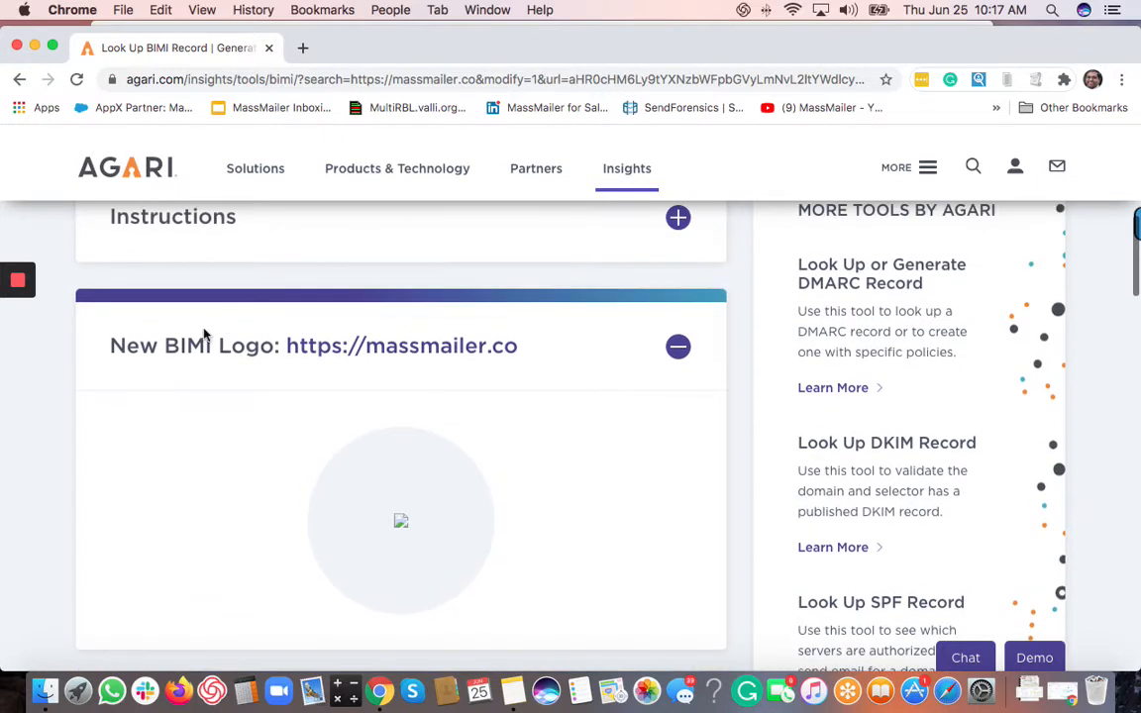
pyautogui.scroll(-3)
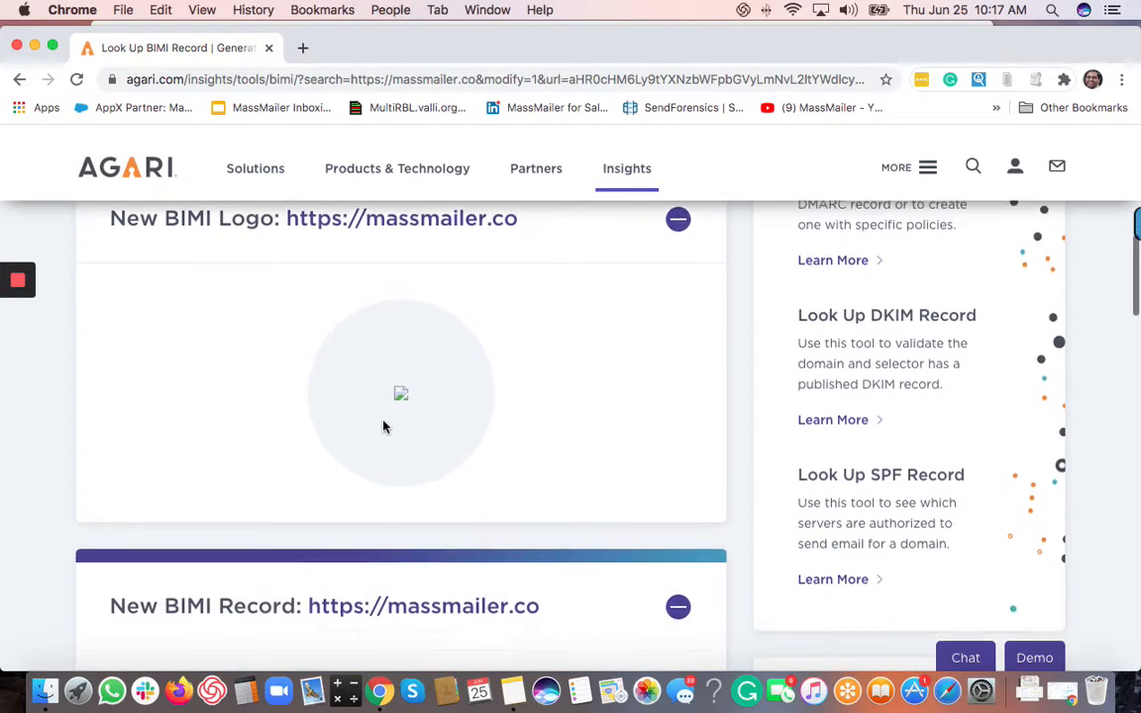
pyautogui.scroll(-3)
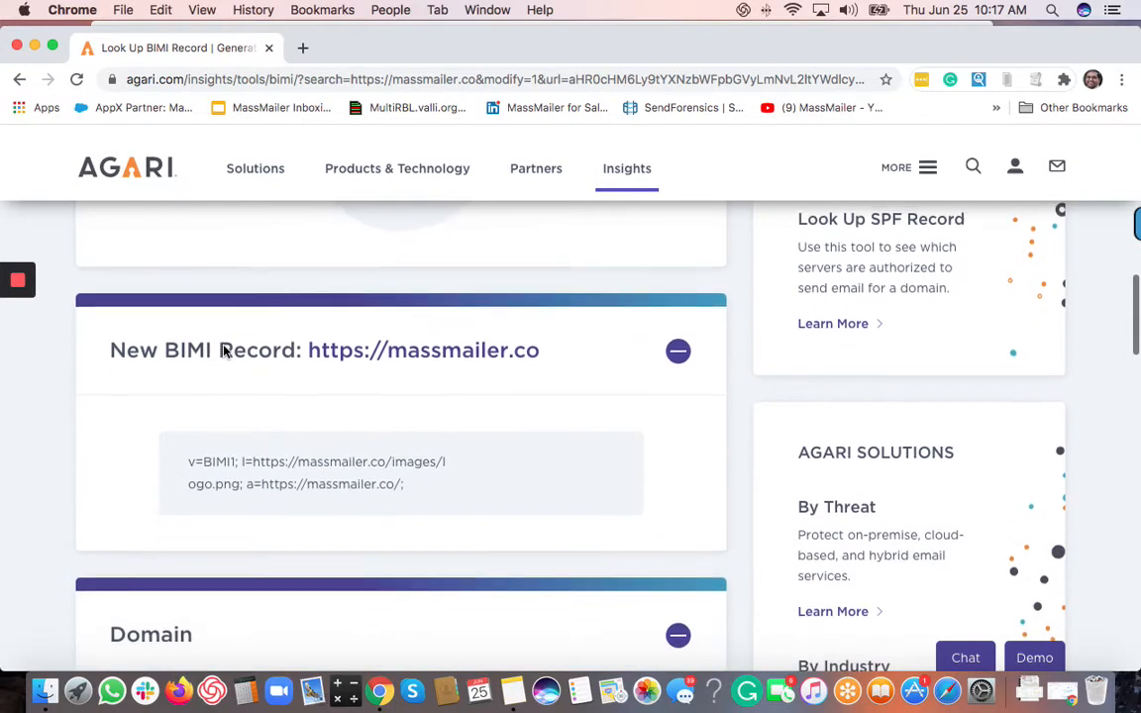
# Reach the New BIMI Record panel and select the whole v=BIMI1 record text for copying.
pyautogui.scroll(-3)
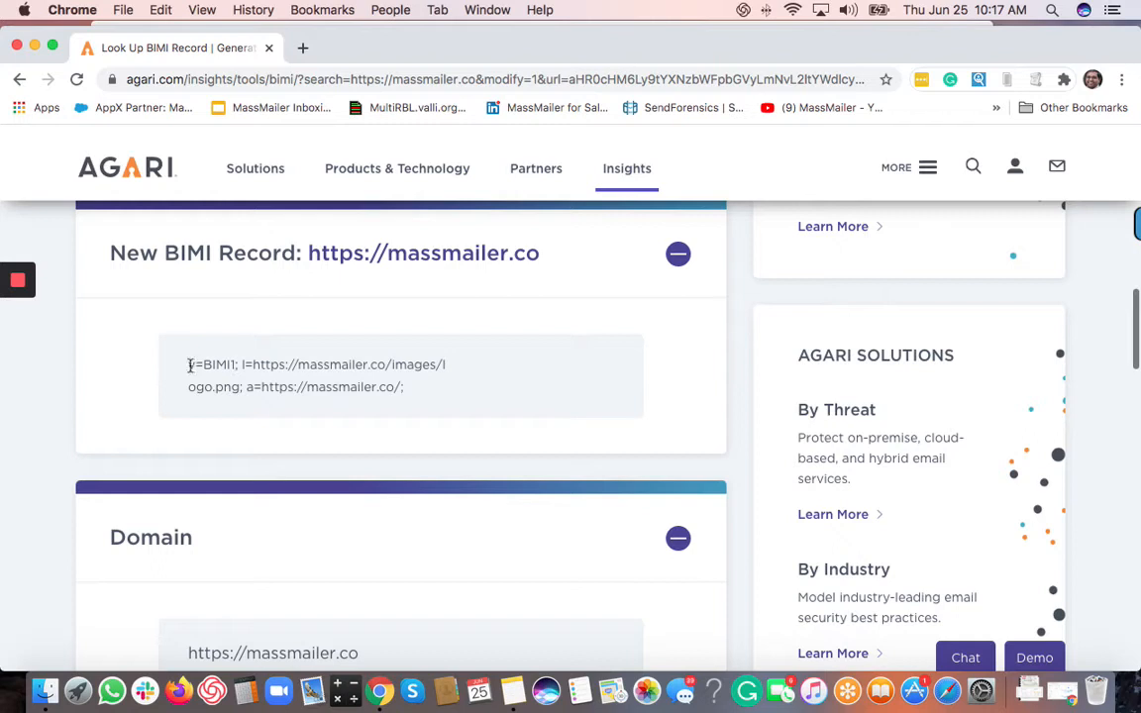
pyautogui.scroll(-3)
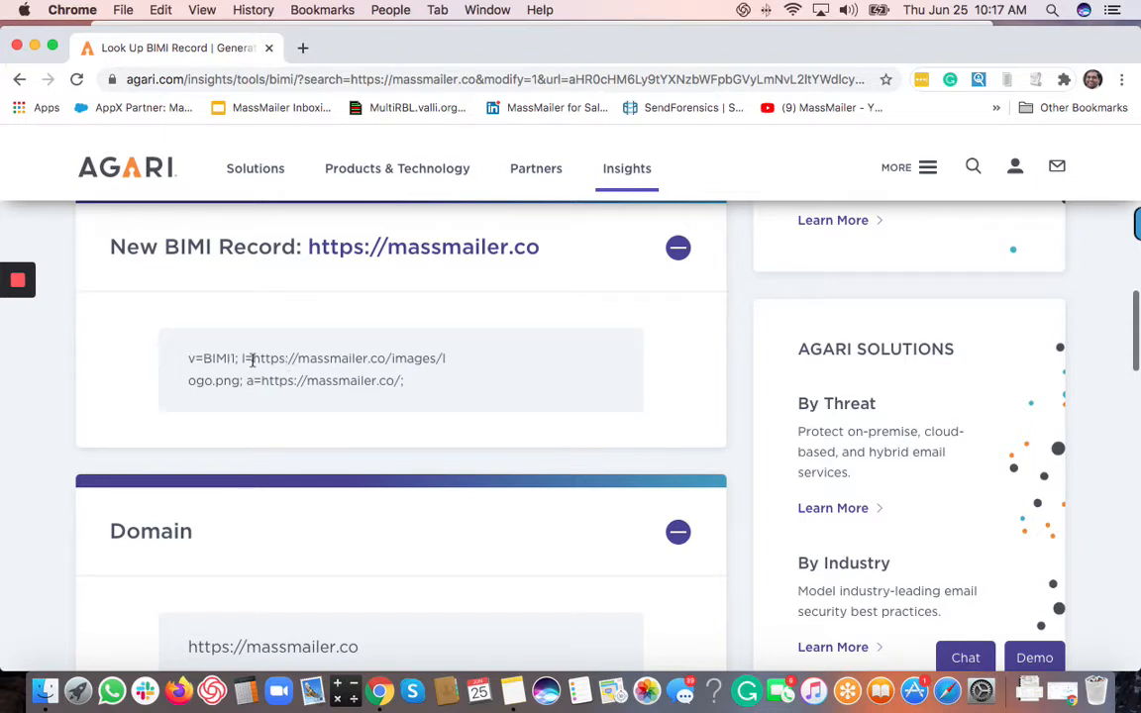
pyautogui.moveTo(246, 380)
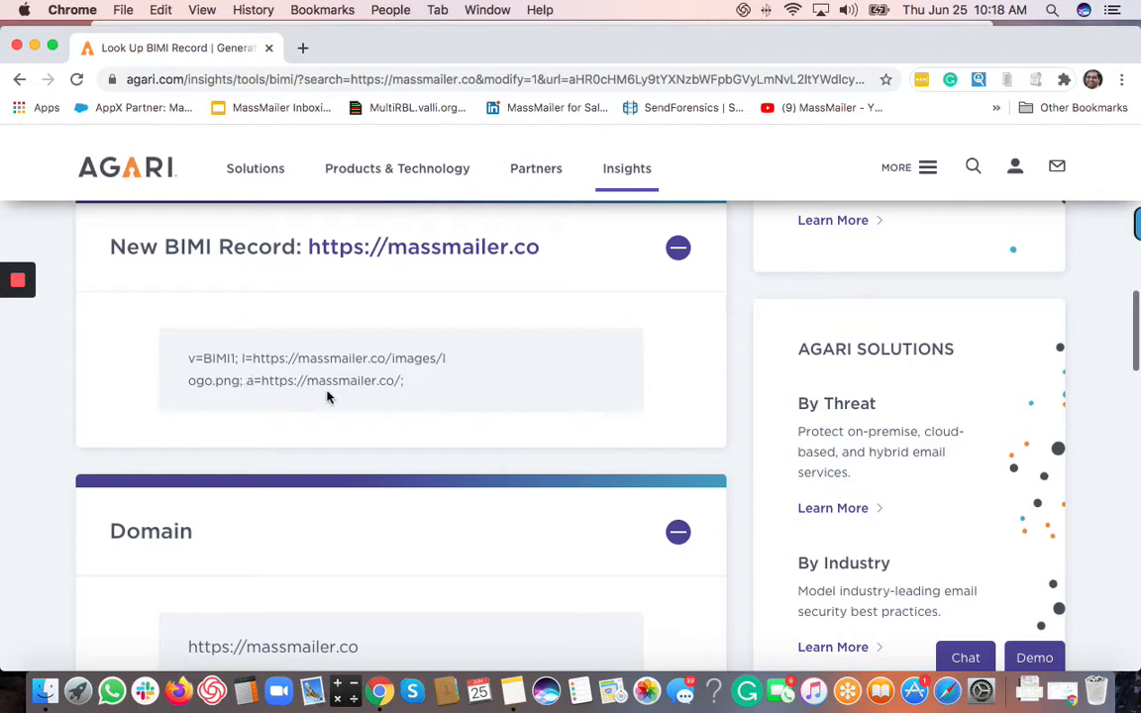
pyautogui.scroll(-3)
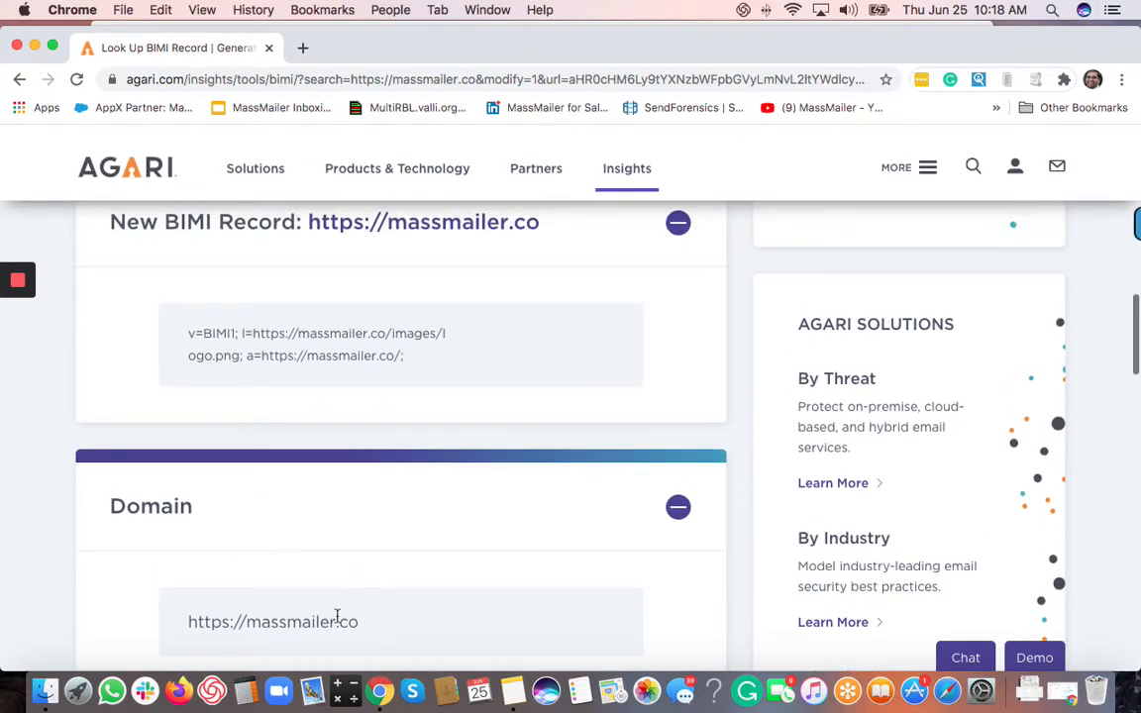
pyautogui.scroll(-3)
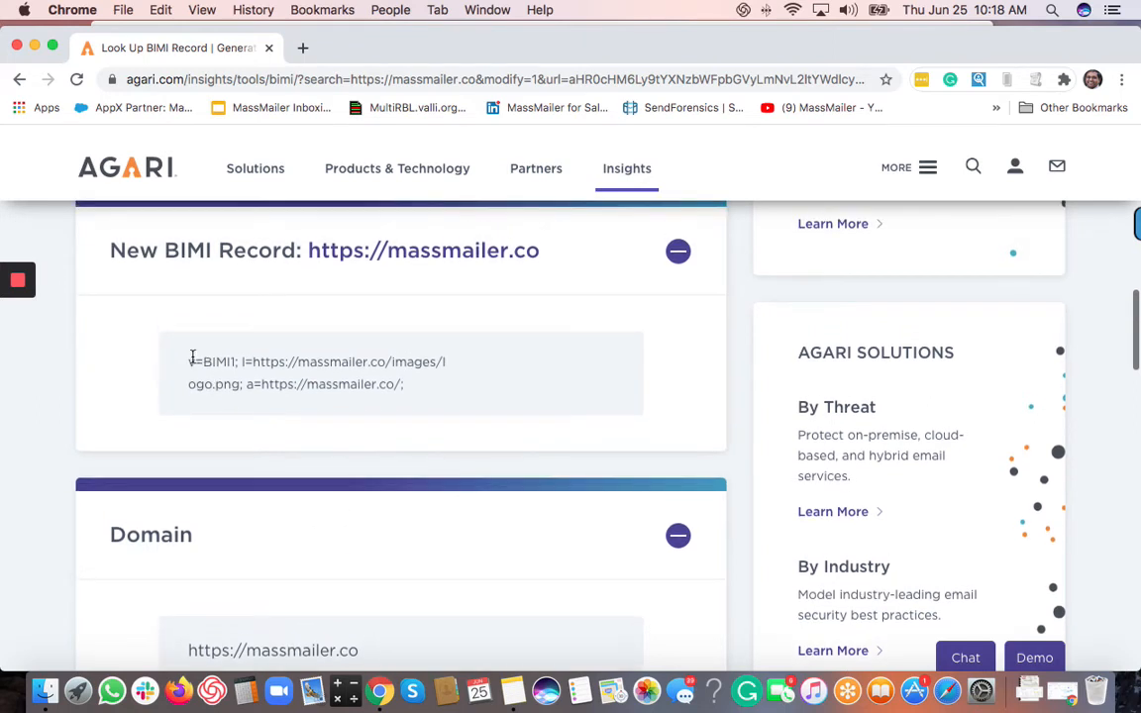
pyautogui.moveTo(190, 361); pyautogui.dragTo(404, 385)
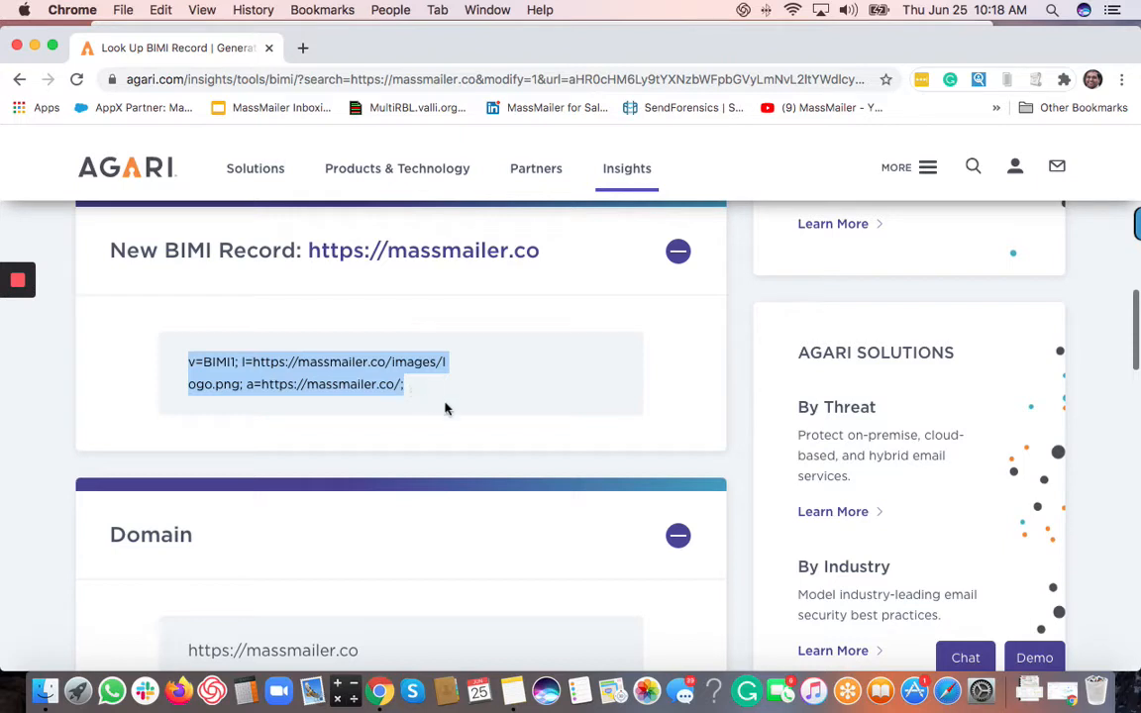
pyautogui.moveTo(472, 416)
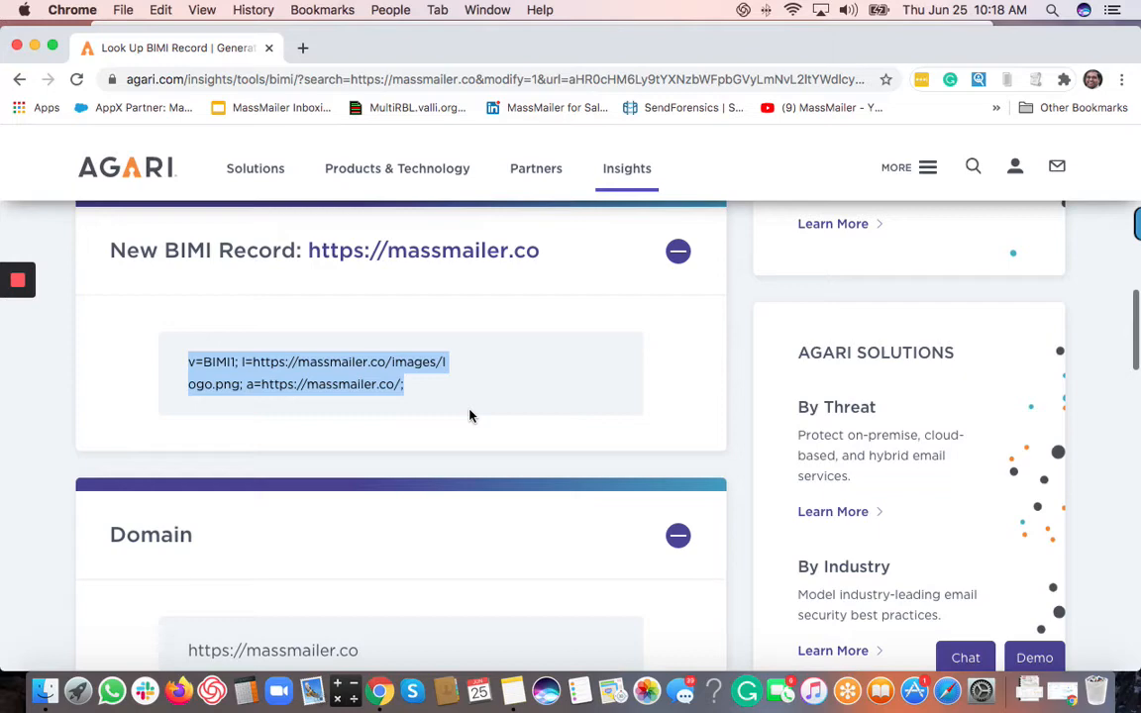
pyautogui.moveTo(448, 400)
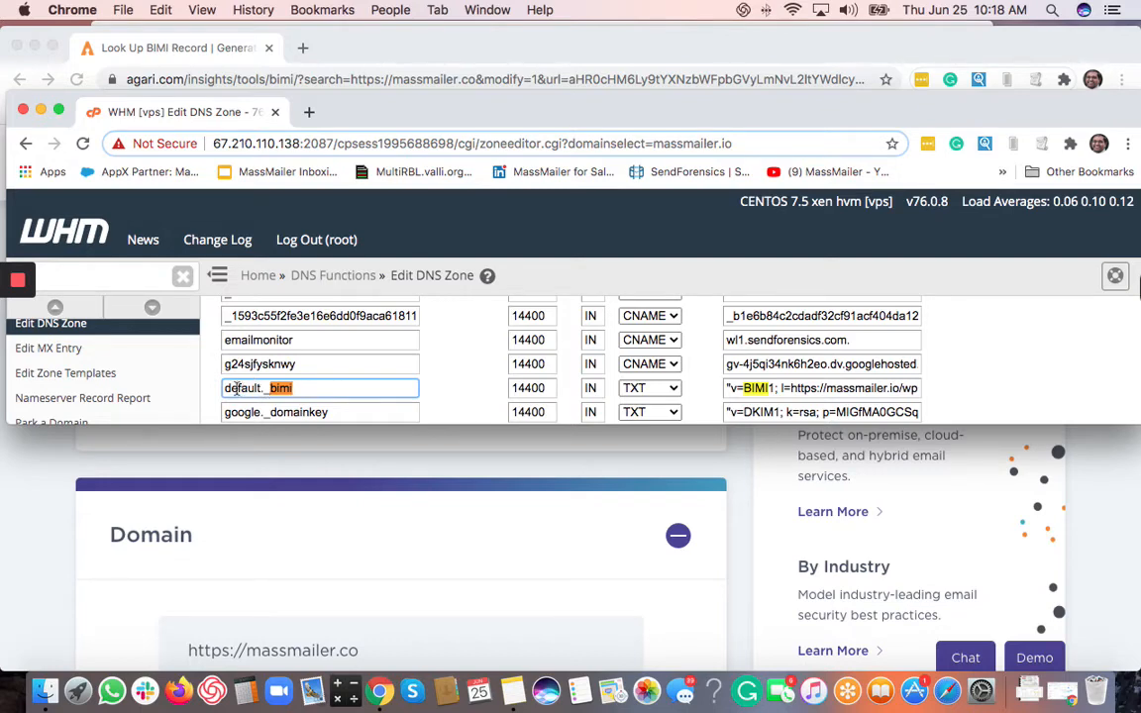
# Focus the default._bimi TXT record name in the massmailer.io DNS zone and select 'bimi'.
pyautogui.click(301, 388)
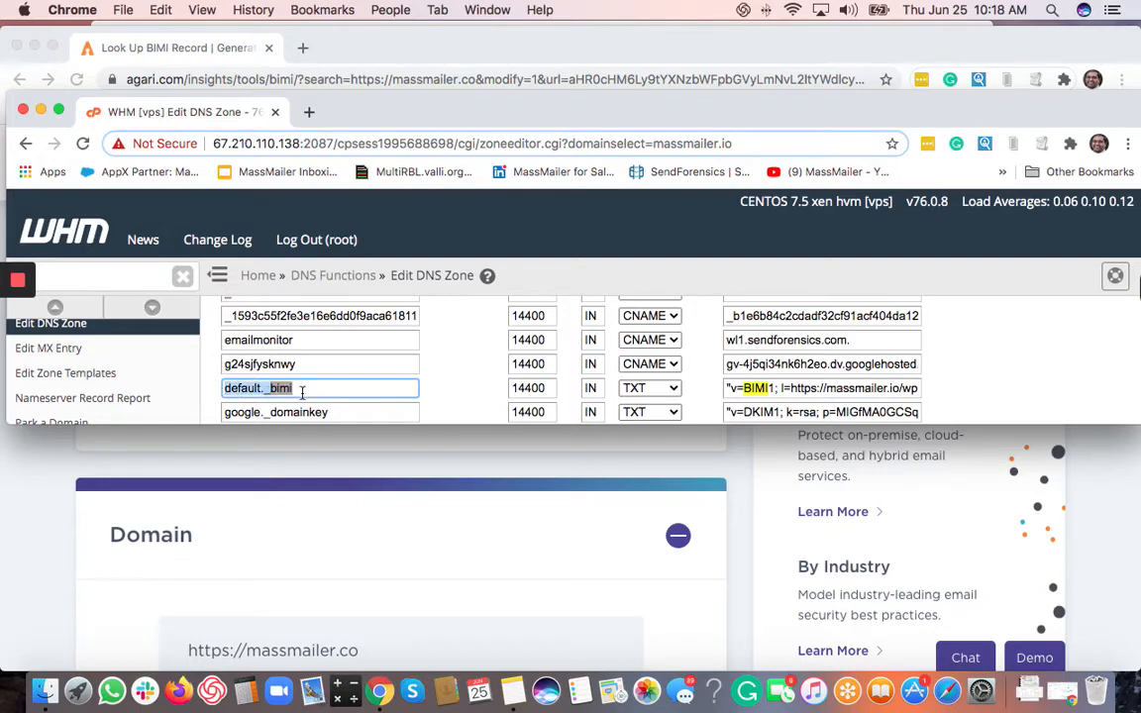
pyautogui.doubleClick(281, 386)
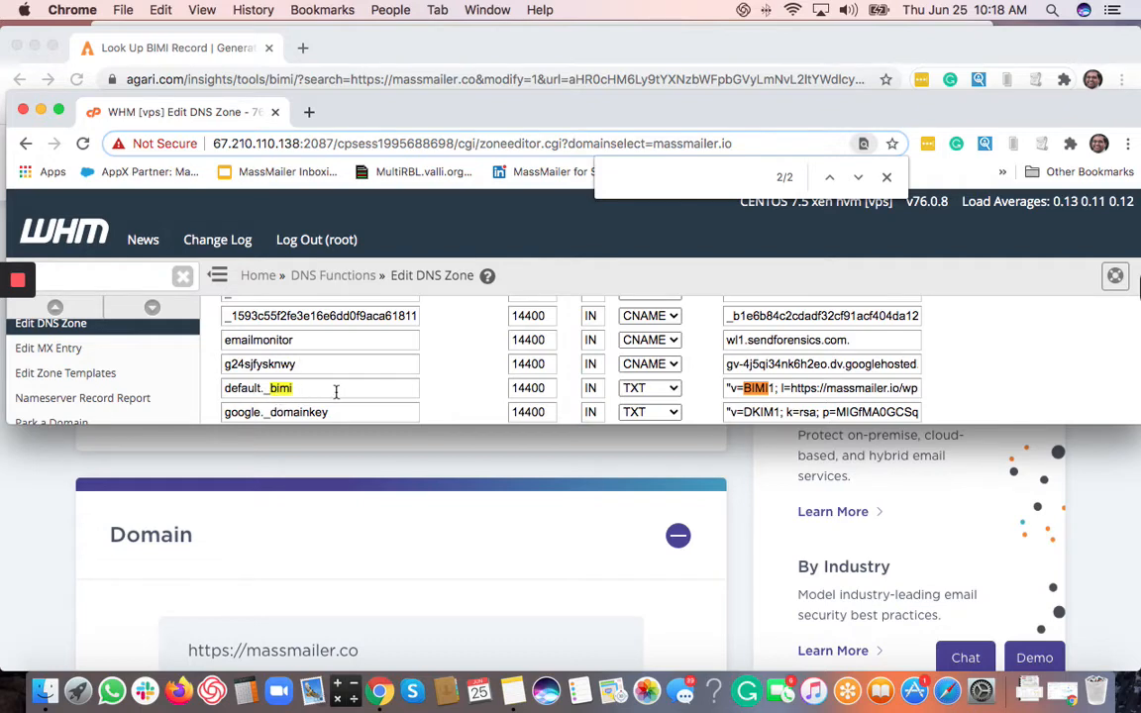
pyautogui.moveTo(522, 406)
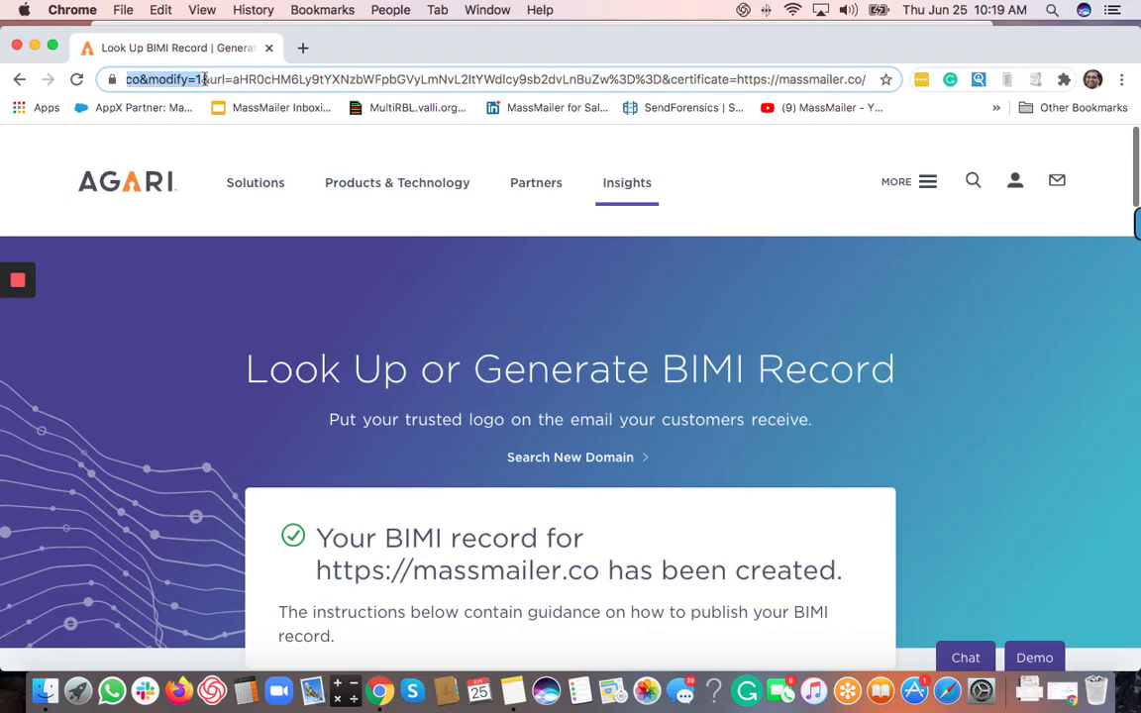
# Return to a blank lookup page and submit massmailer.io from the suggested domains.
pyautogui.click(202, 80)
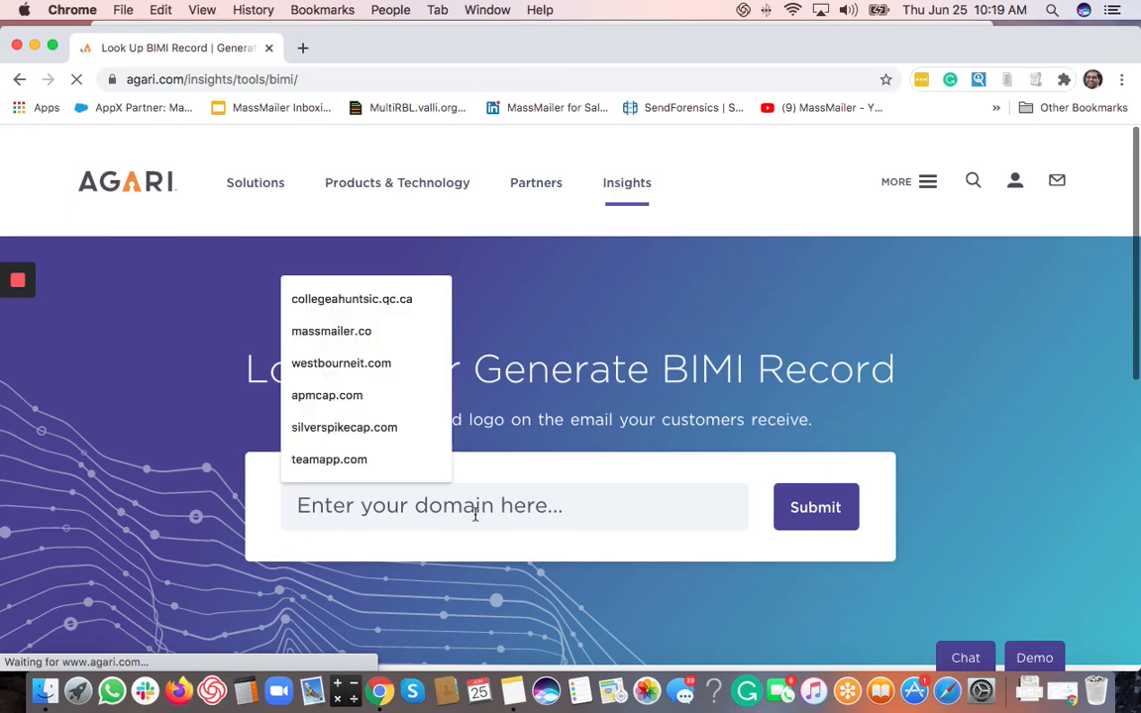
pyautogui.write('massmailer.i')
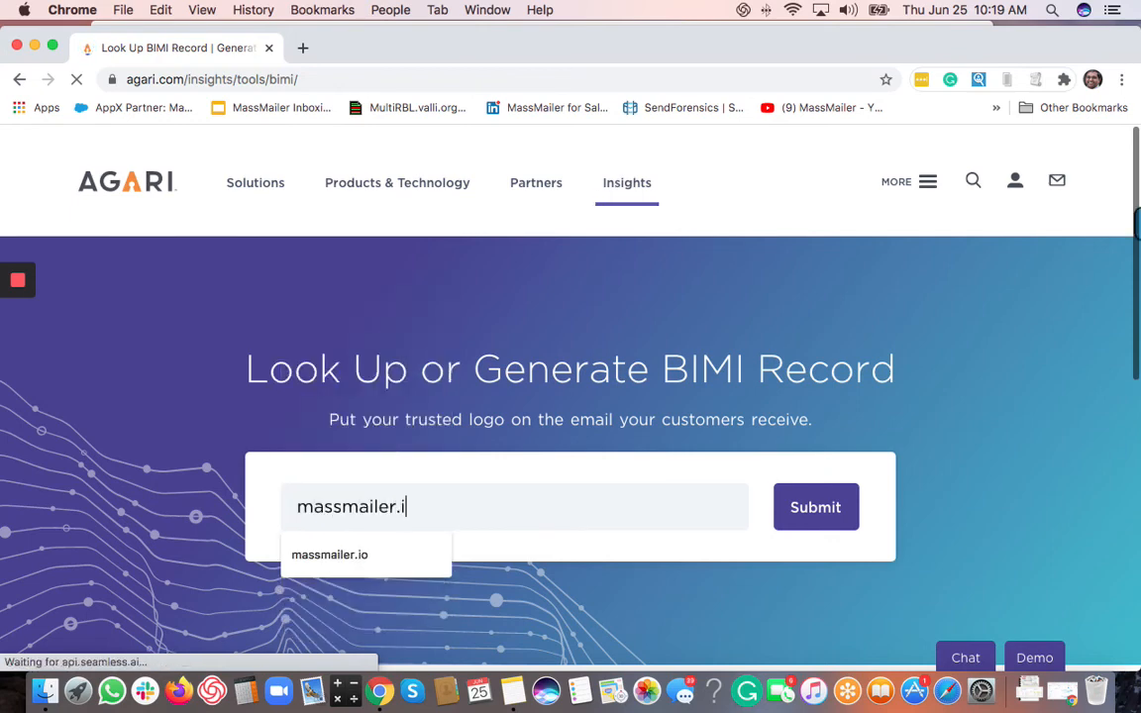
pyautogui.click(329, 555)
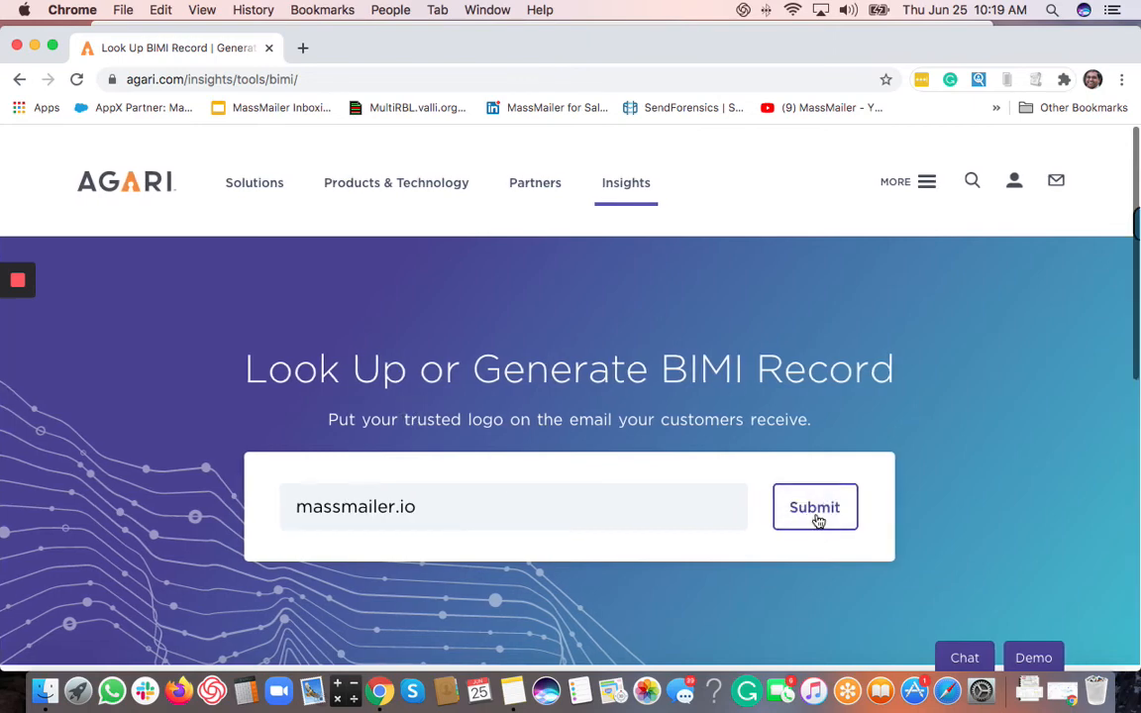
pyautogui.click(814, 507)
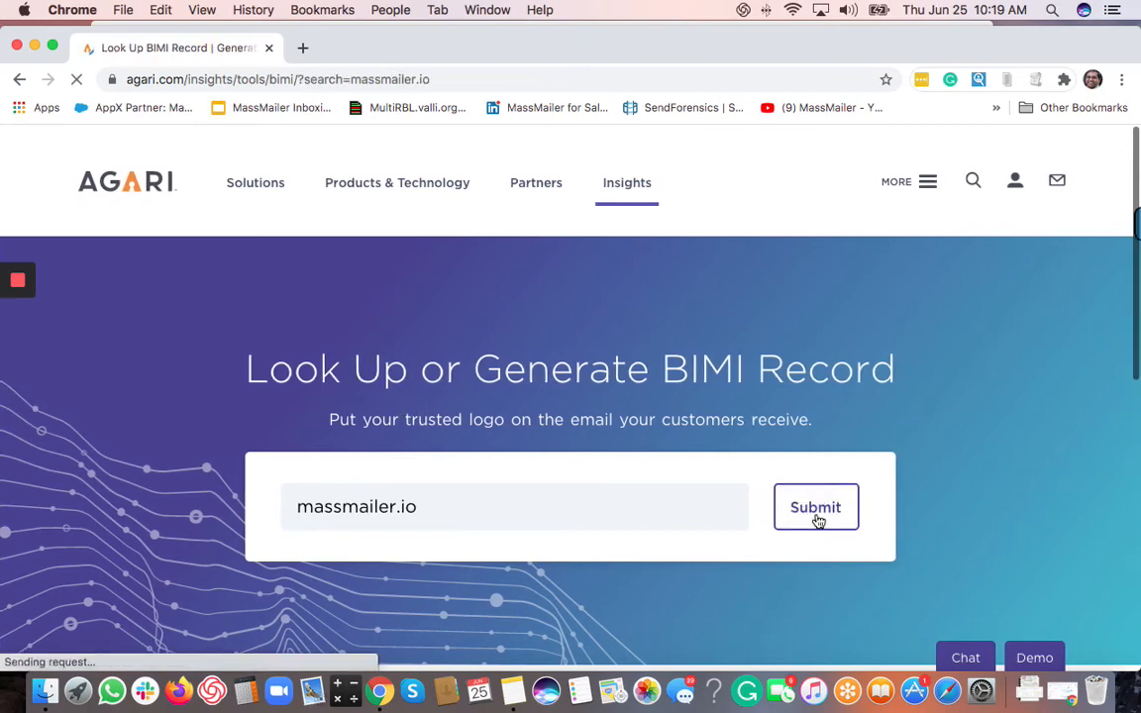
pyautogui.click(816, 507)
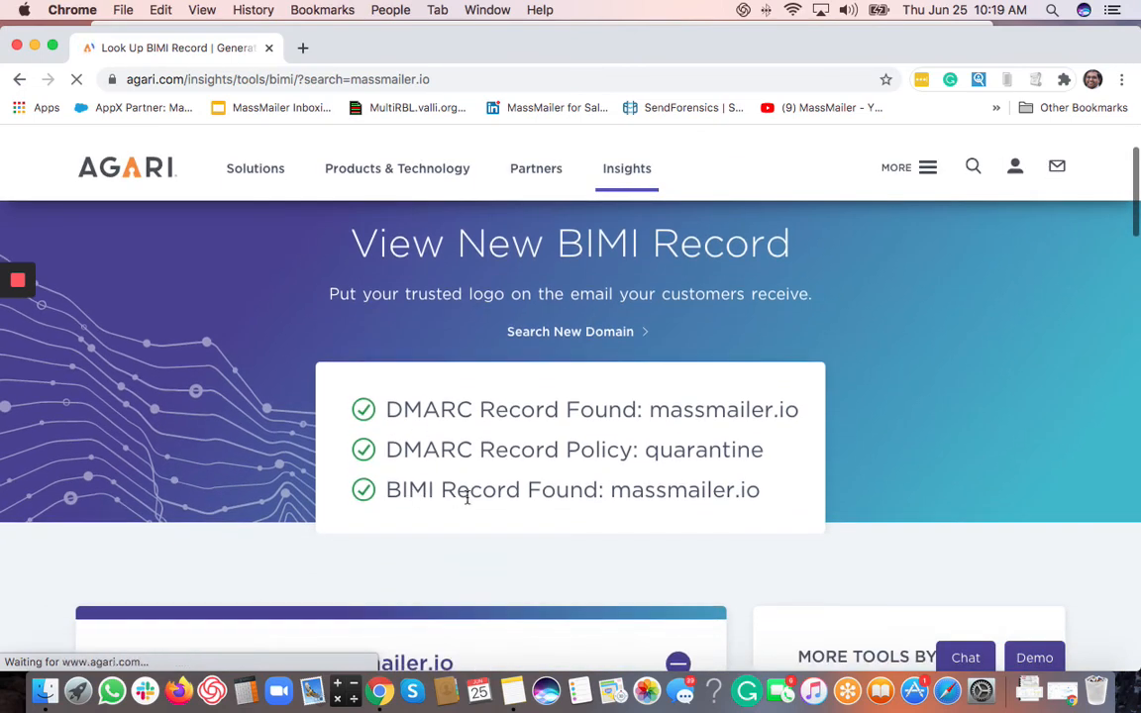
# Scroll past the DMARC/BIMI checks with quarantine policy, the found MassMailer logo and the v=BIMI1 record text.
pyautogui.scroll(-3)
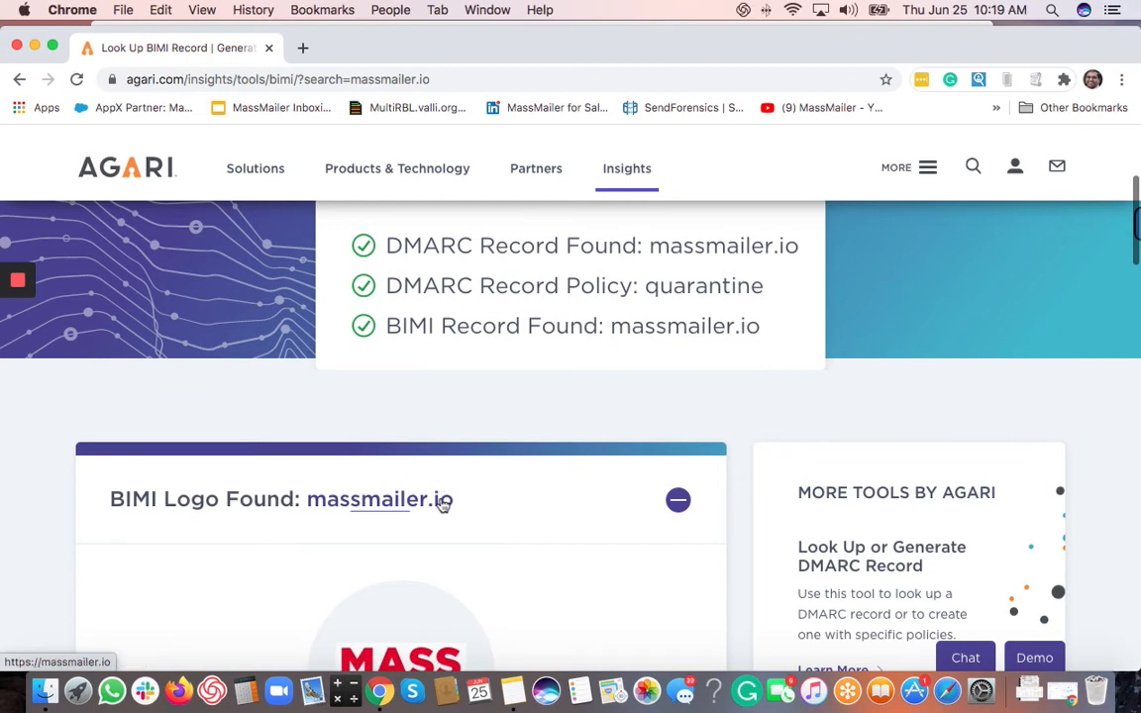
pyautogui.scroll(-3)
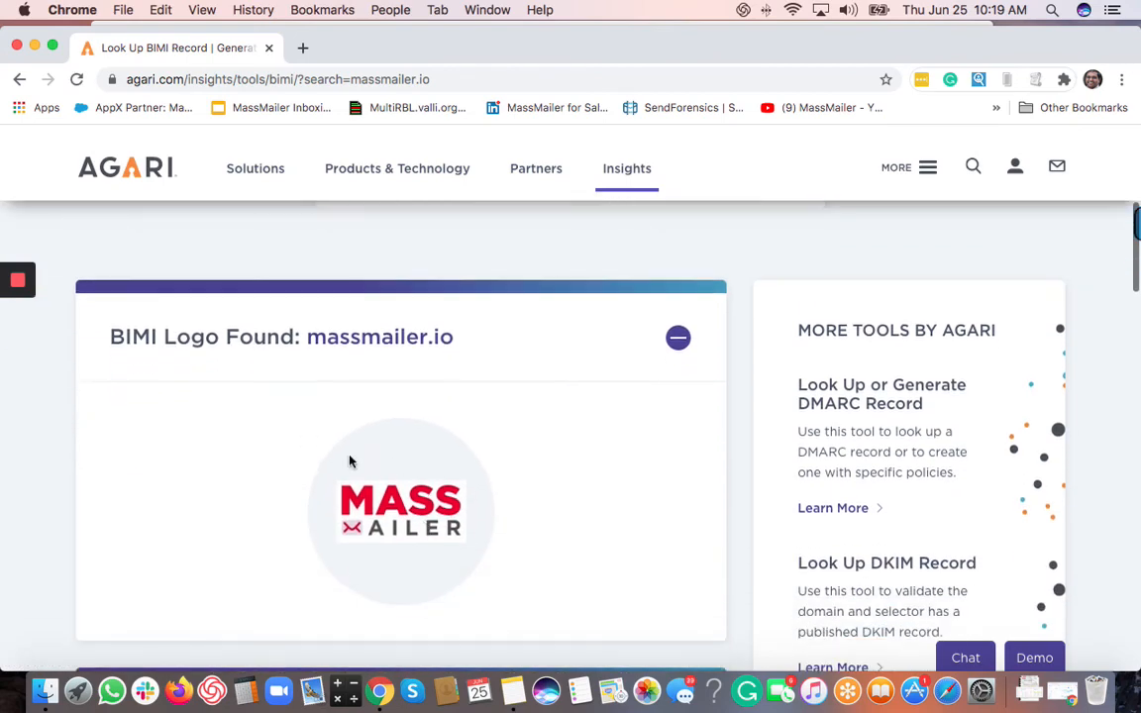
pyautogui.scroll(-3)
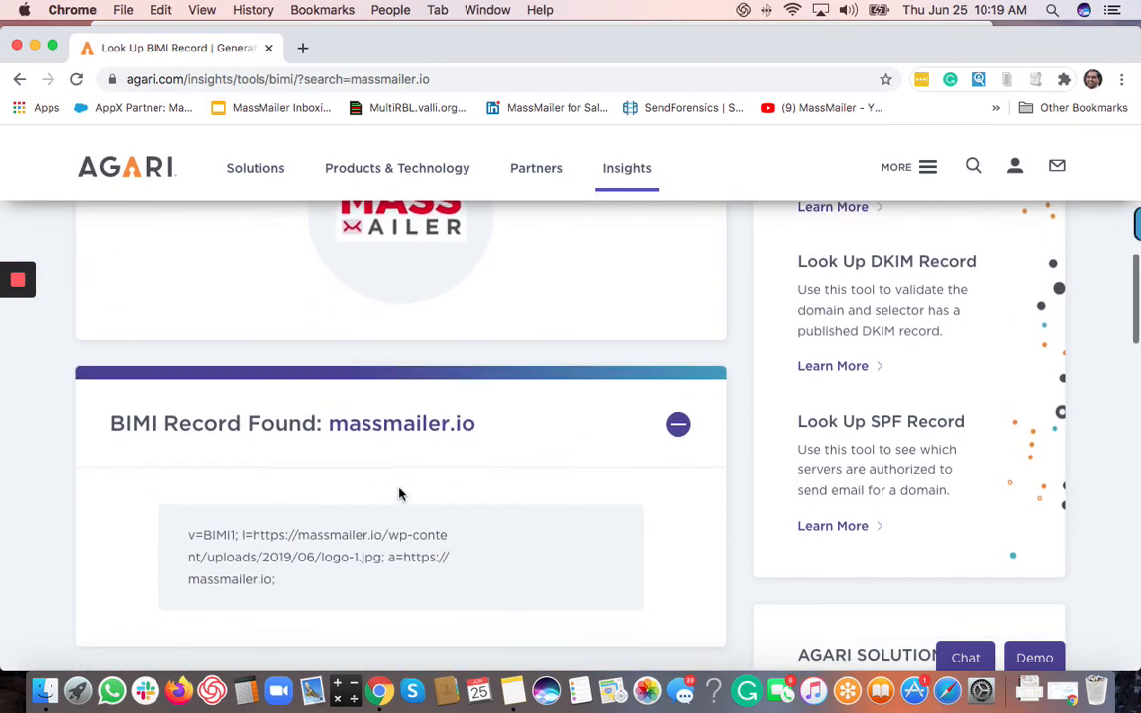
pyautogui.scroll(-3)
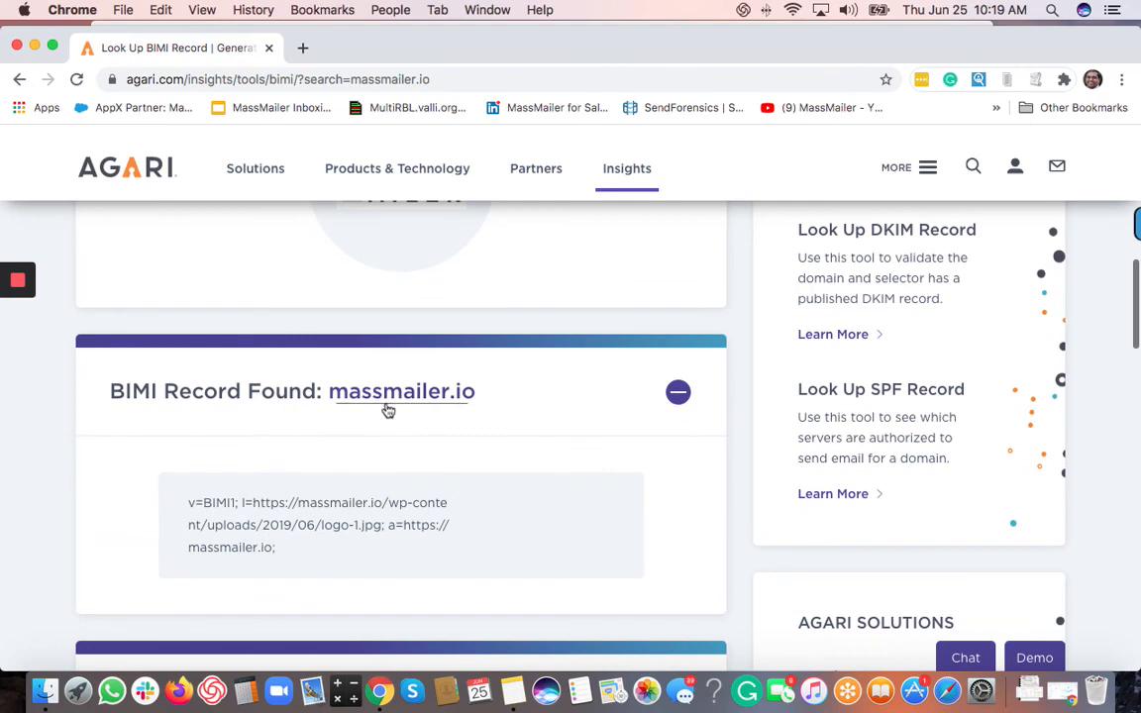
pyautogui.scroll(-3)
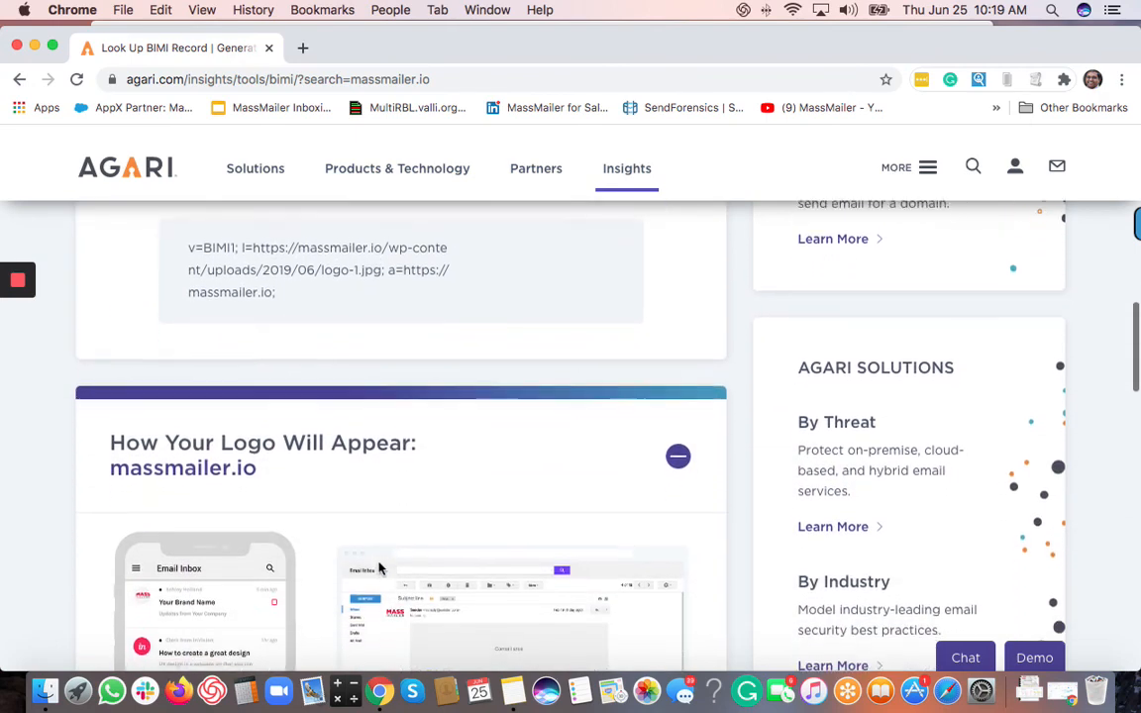
# Scroll through the mobile and desktop inbox previews of the massmailer.io logo.
pyautogui.scroll(-3)
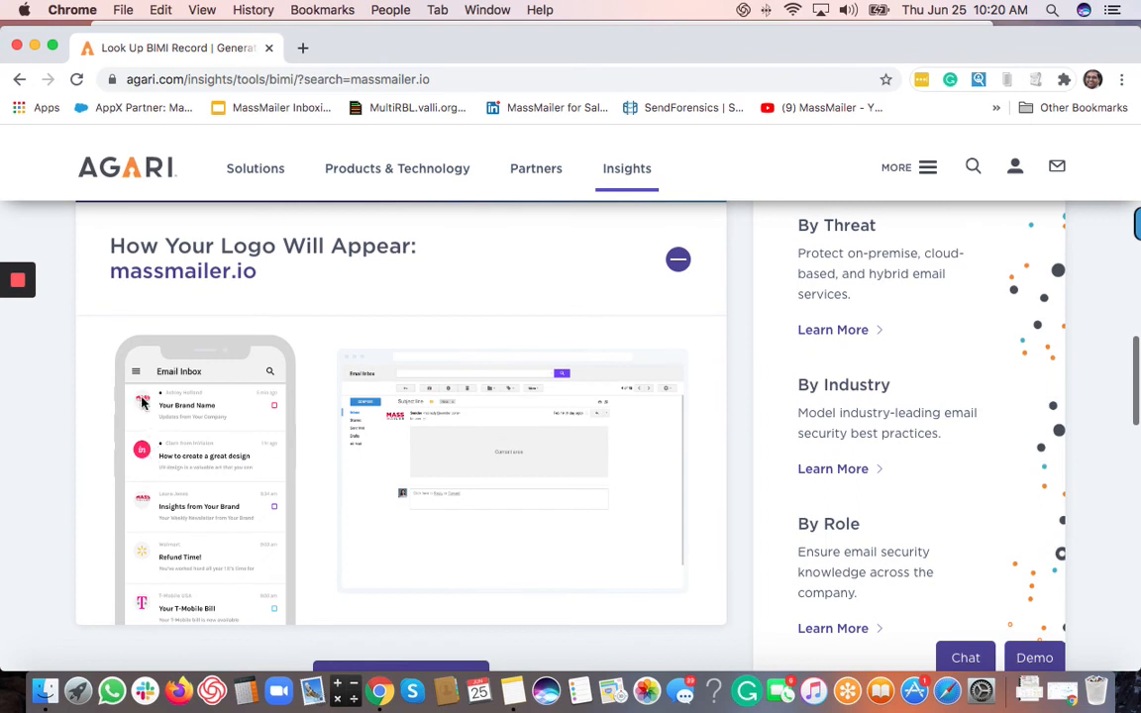
pyautogui.scroll(-3)
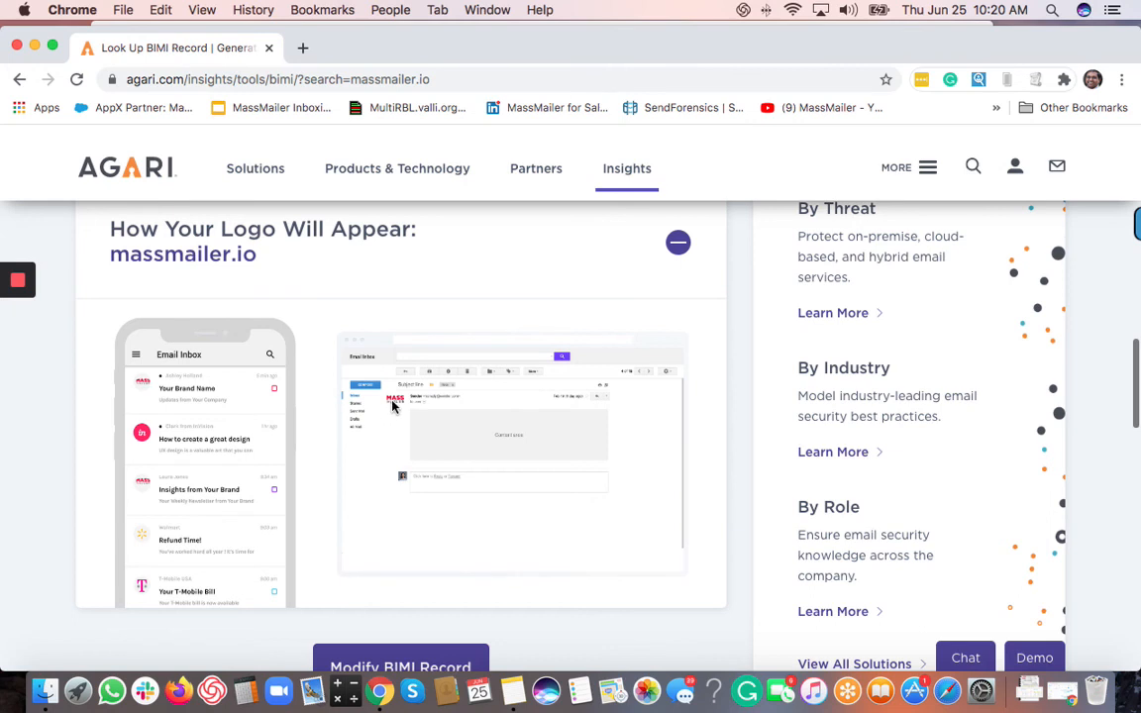
pyautogui.scroll(-3)
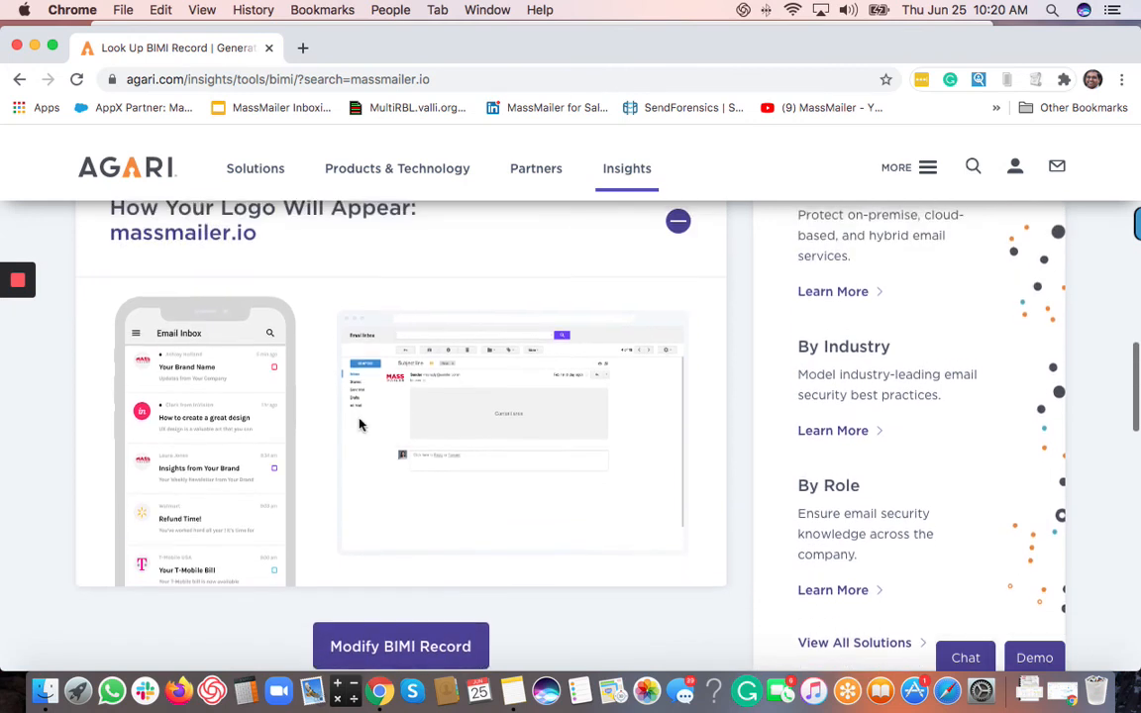